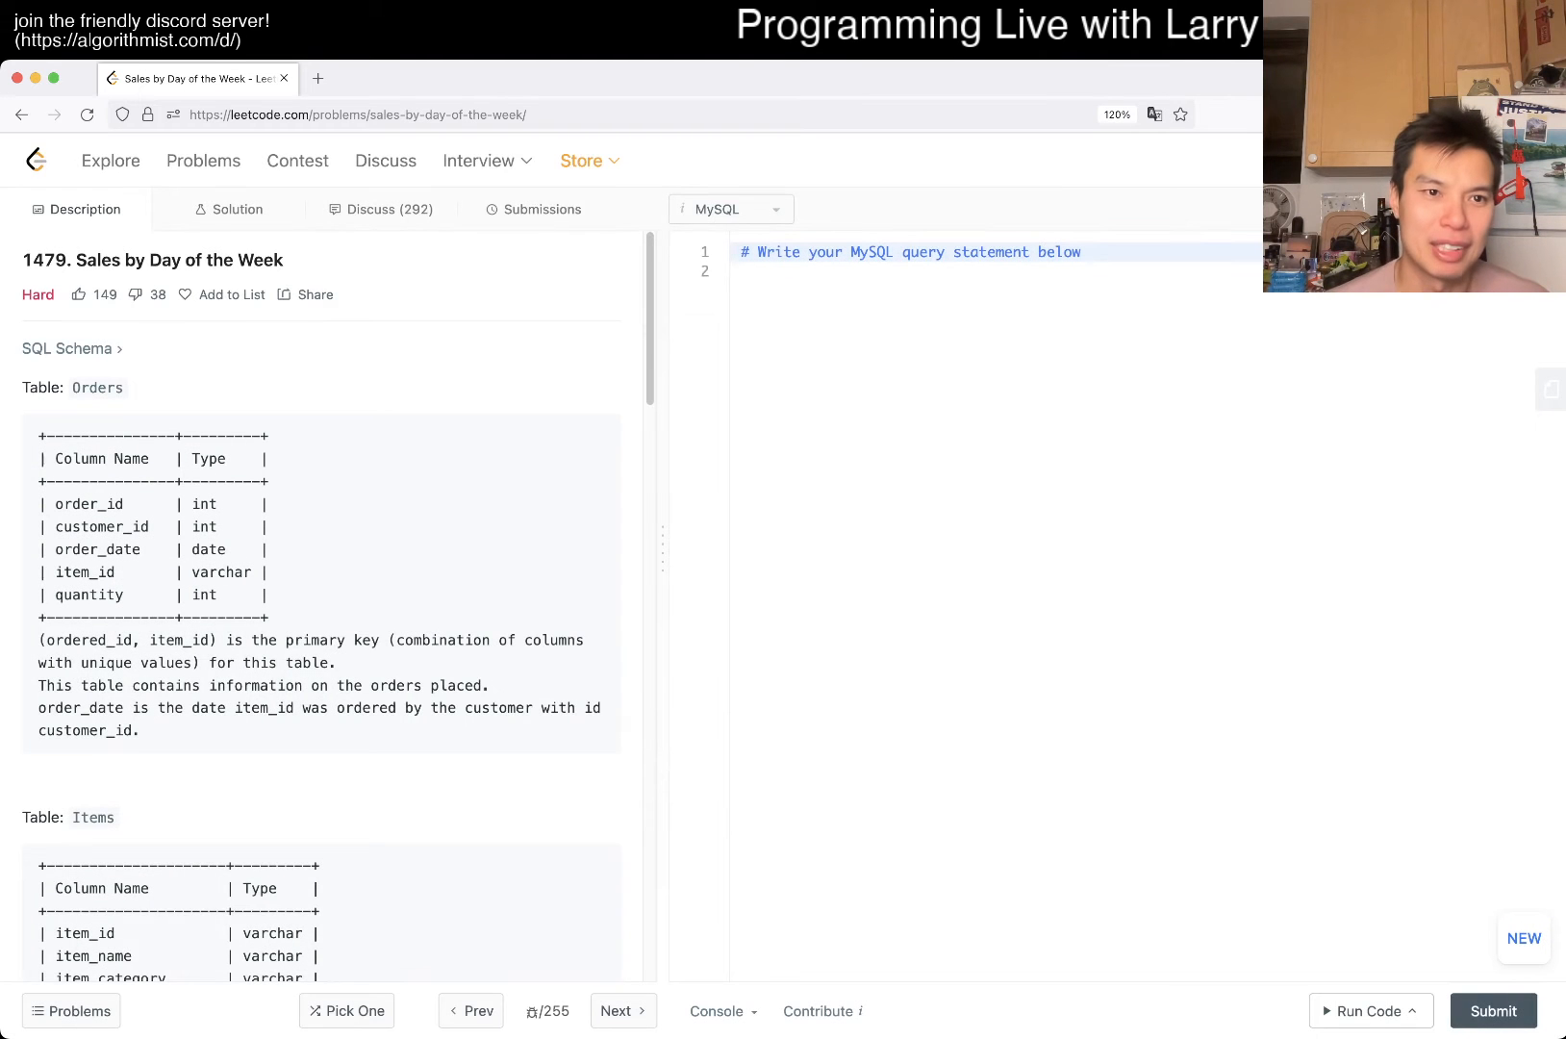
Go to the Problems list and filter it to the Algorithms category.
left_click(202, 159)
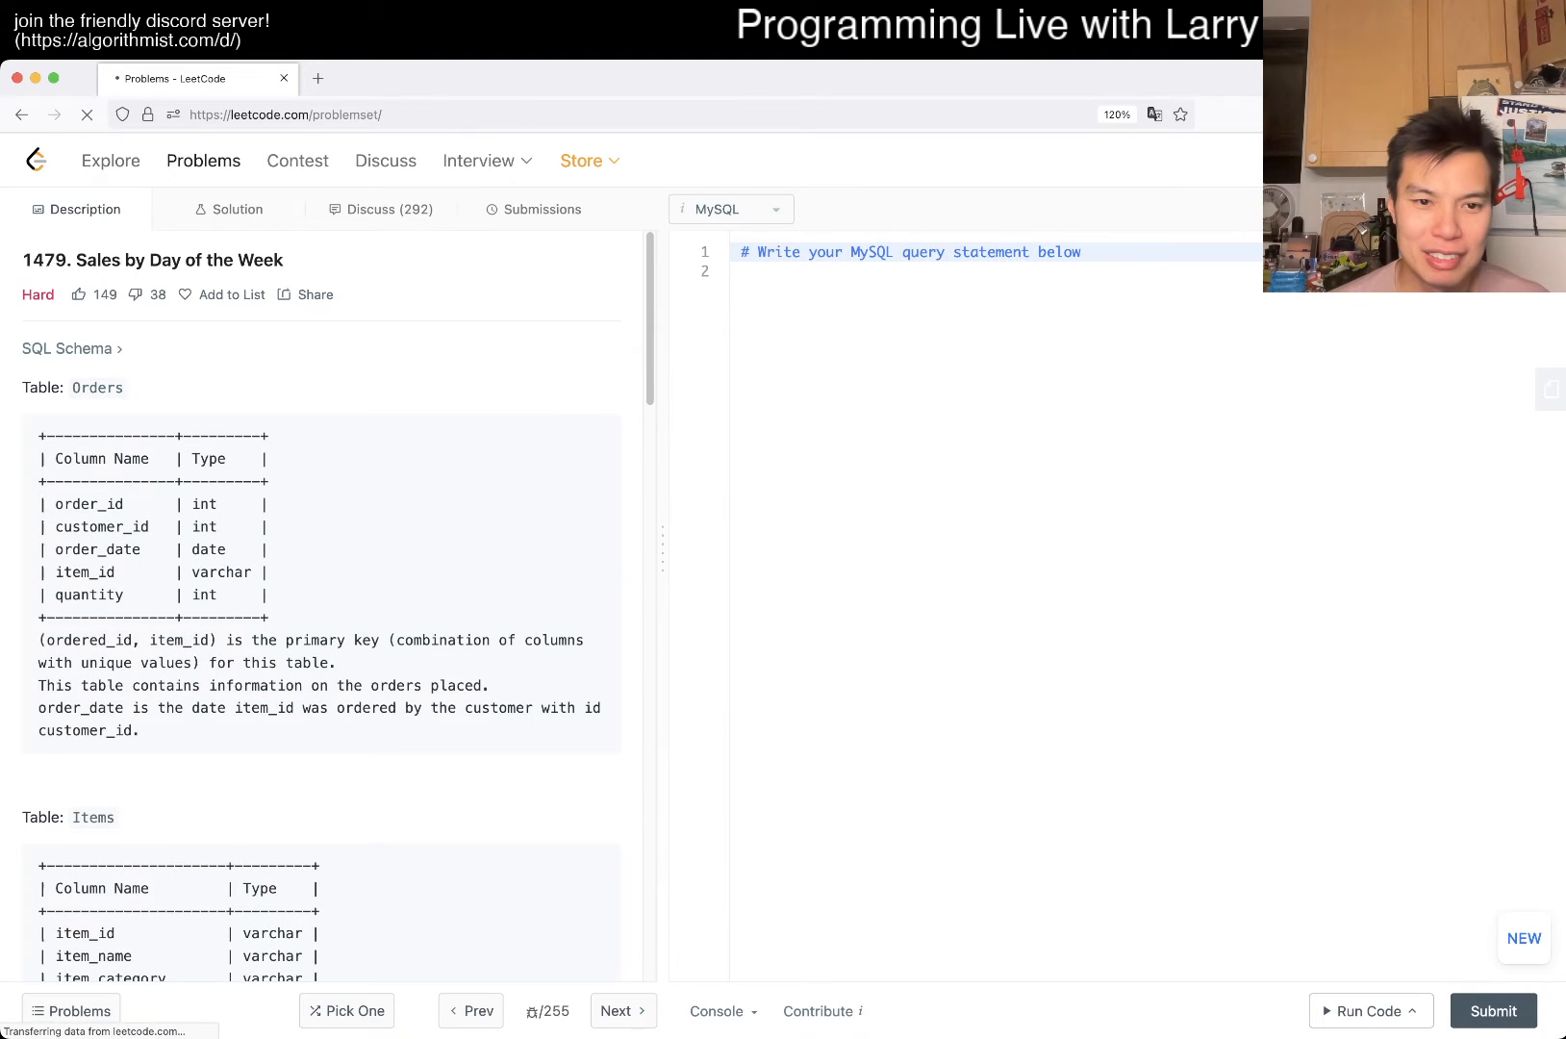
left_click(202, 160)
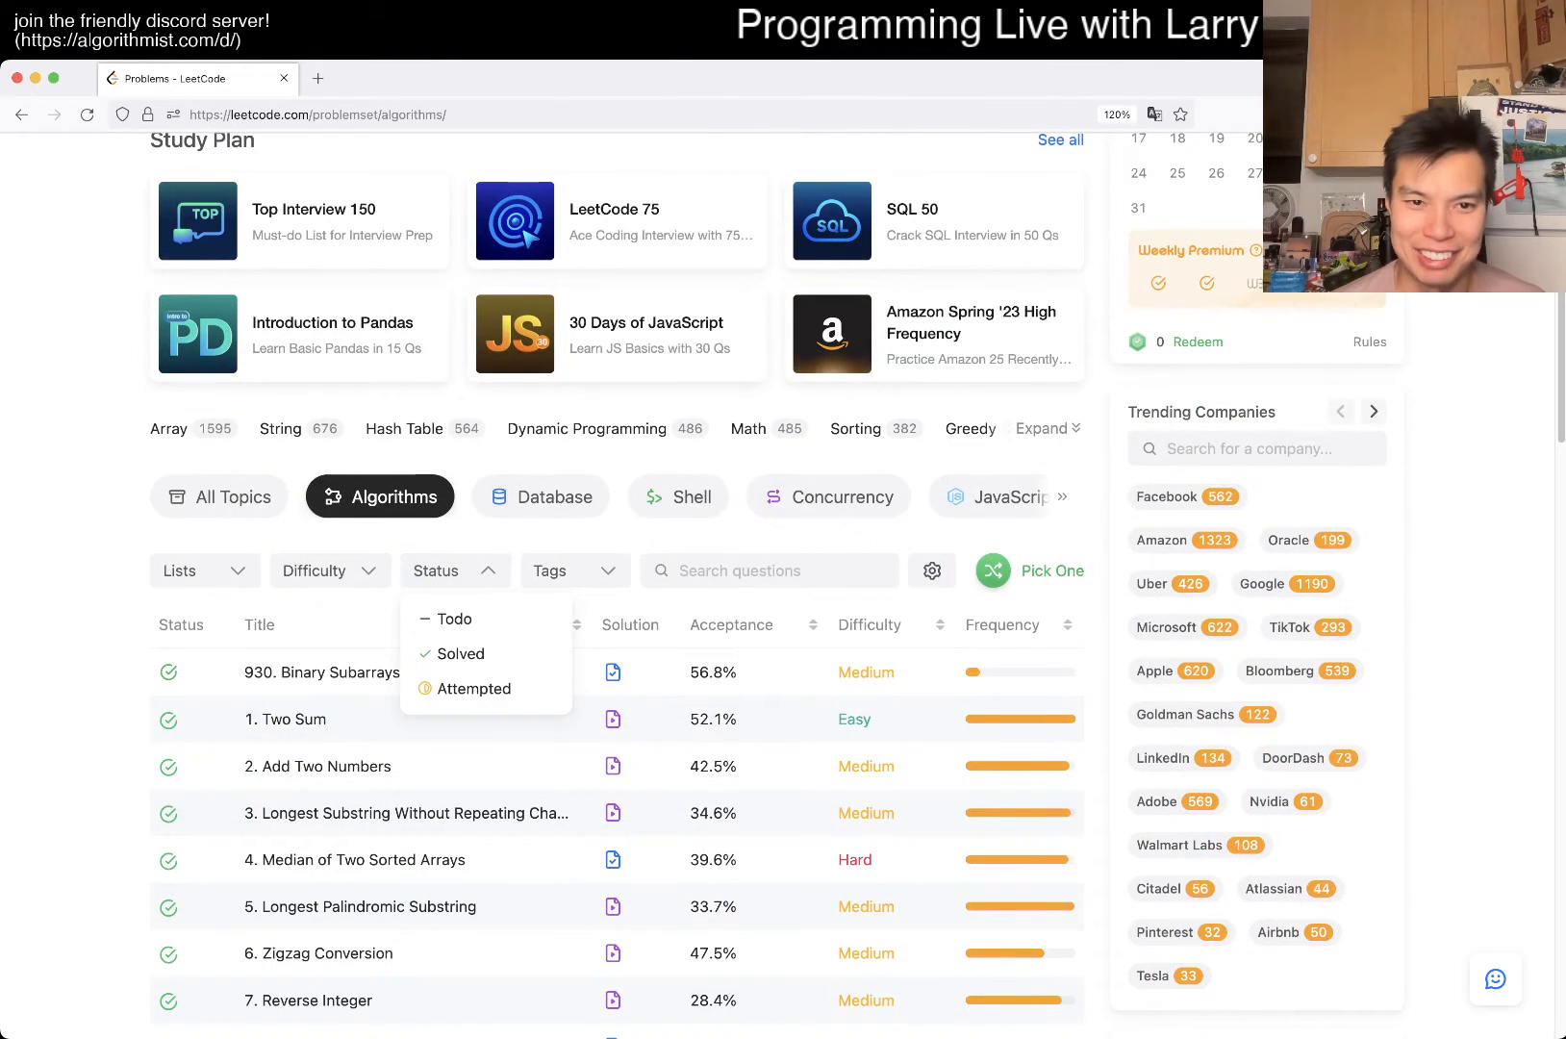
Open problem 386 Lexicographical Numbers with the Python3 lexicalOrder starter code.
left_click(454, 618)
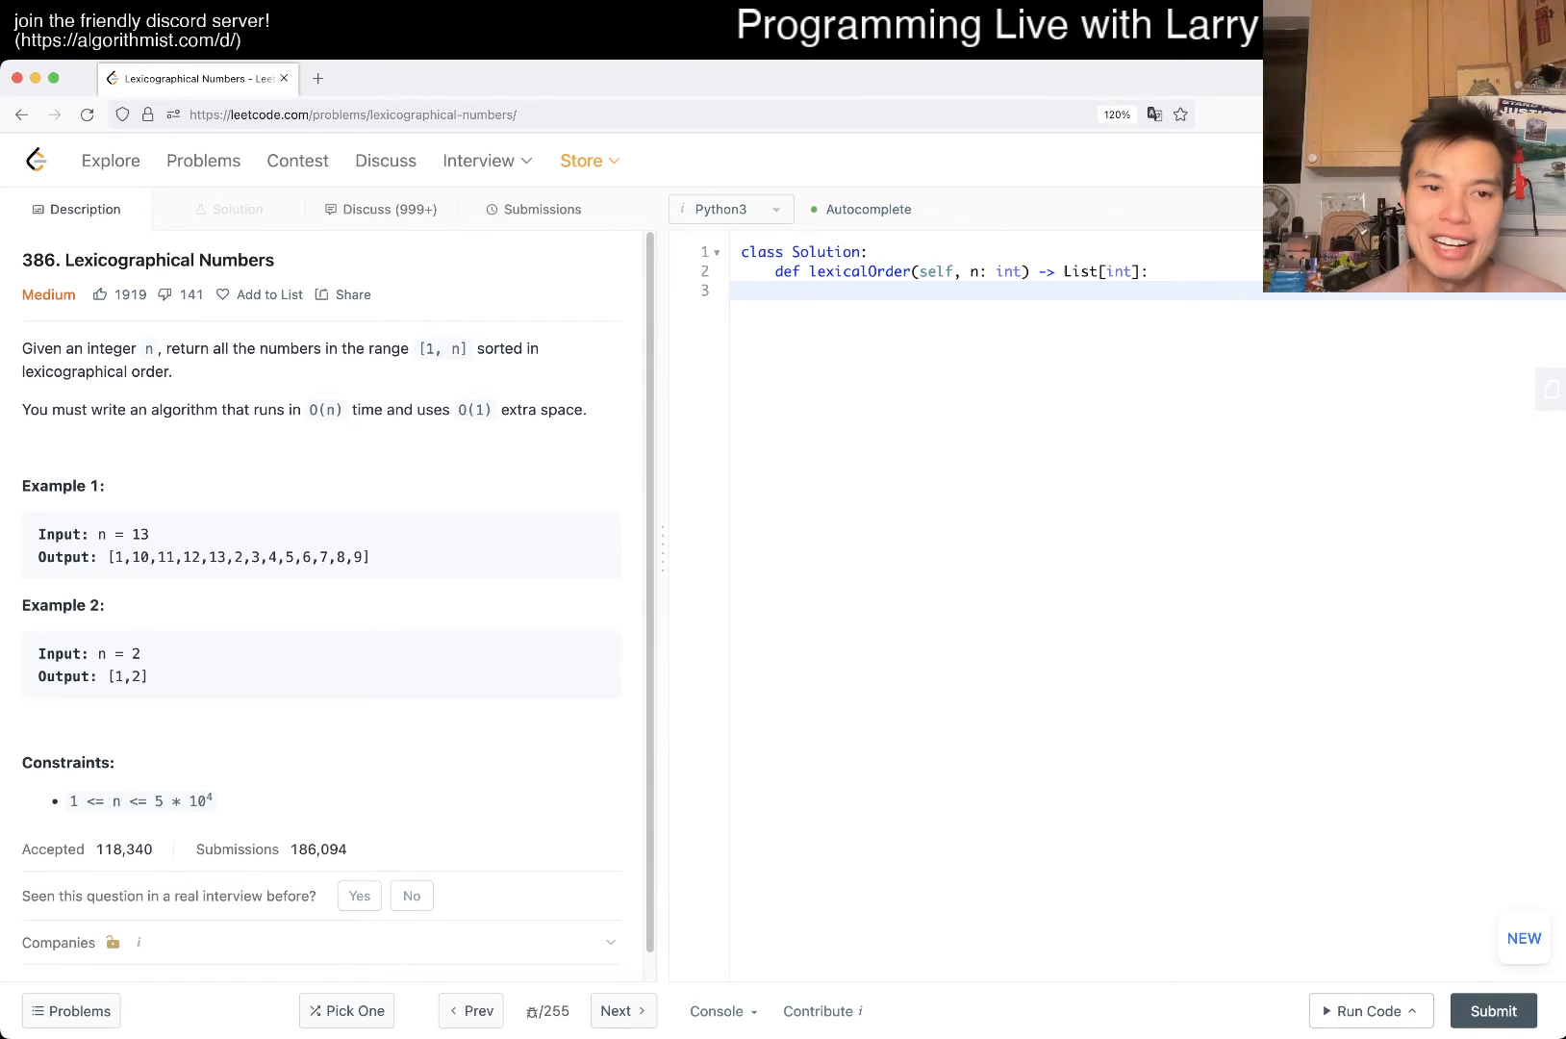
left_click_drag(110, 558, 367, 558)
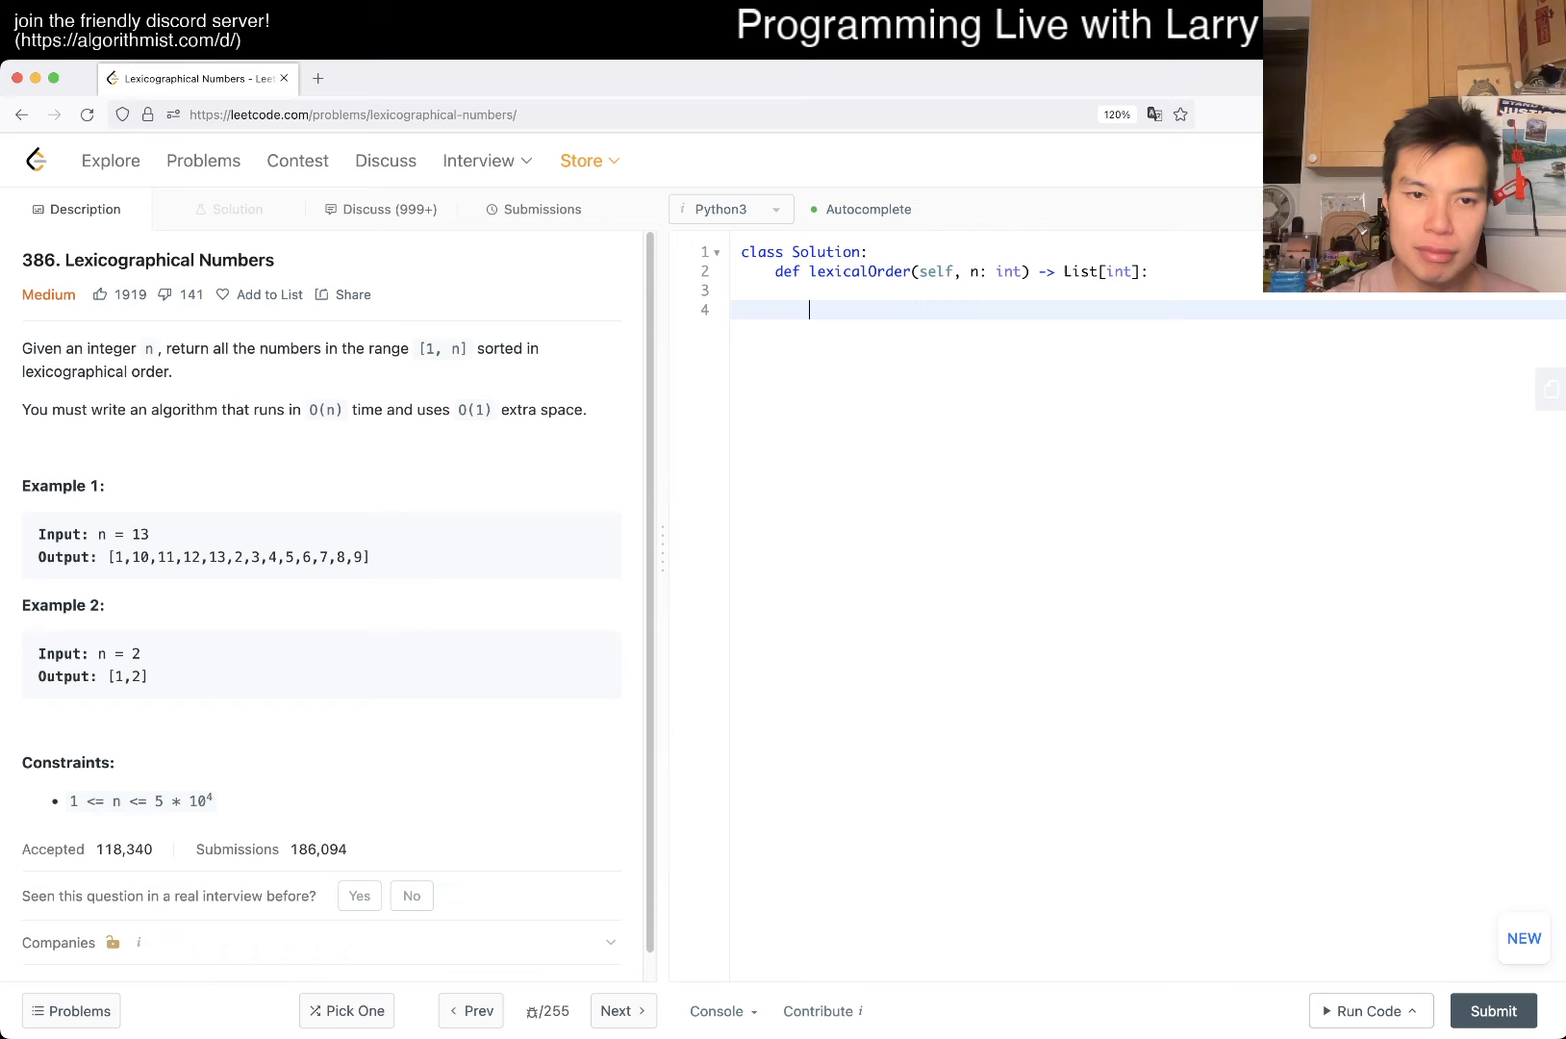
Write 'arr = []' and an empty 'def go(current):' helper inside lexicalOrder.
type("arr")
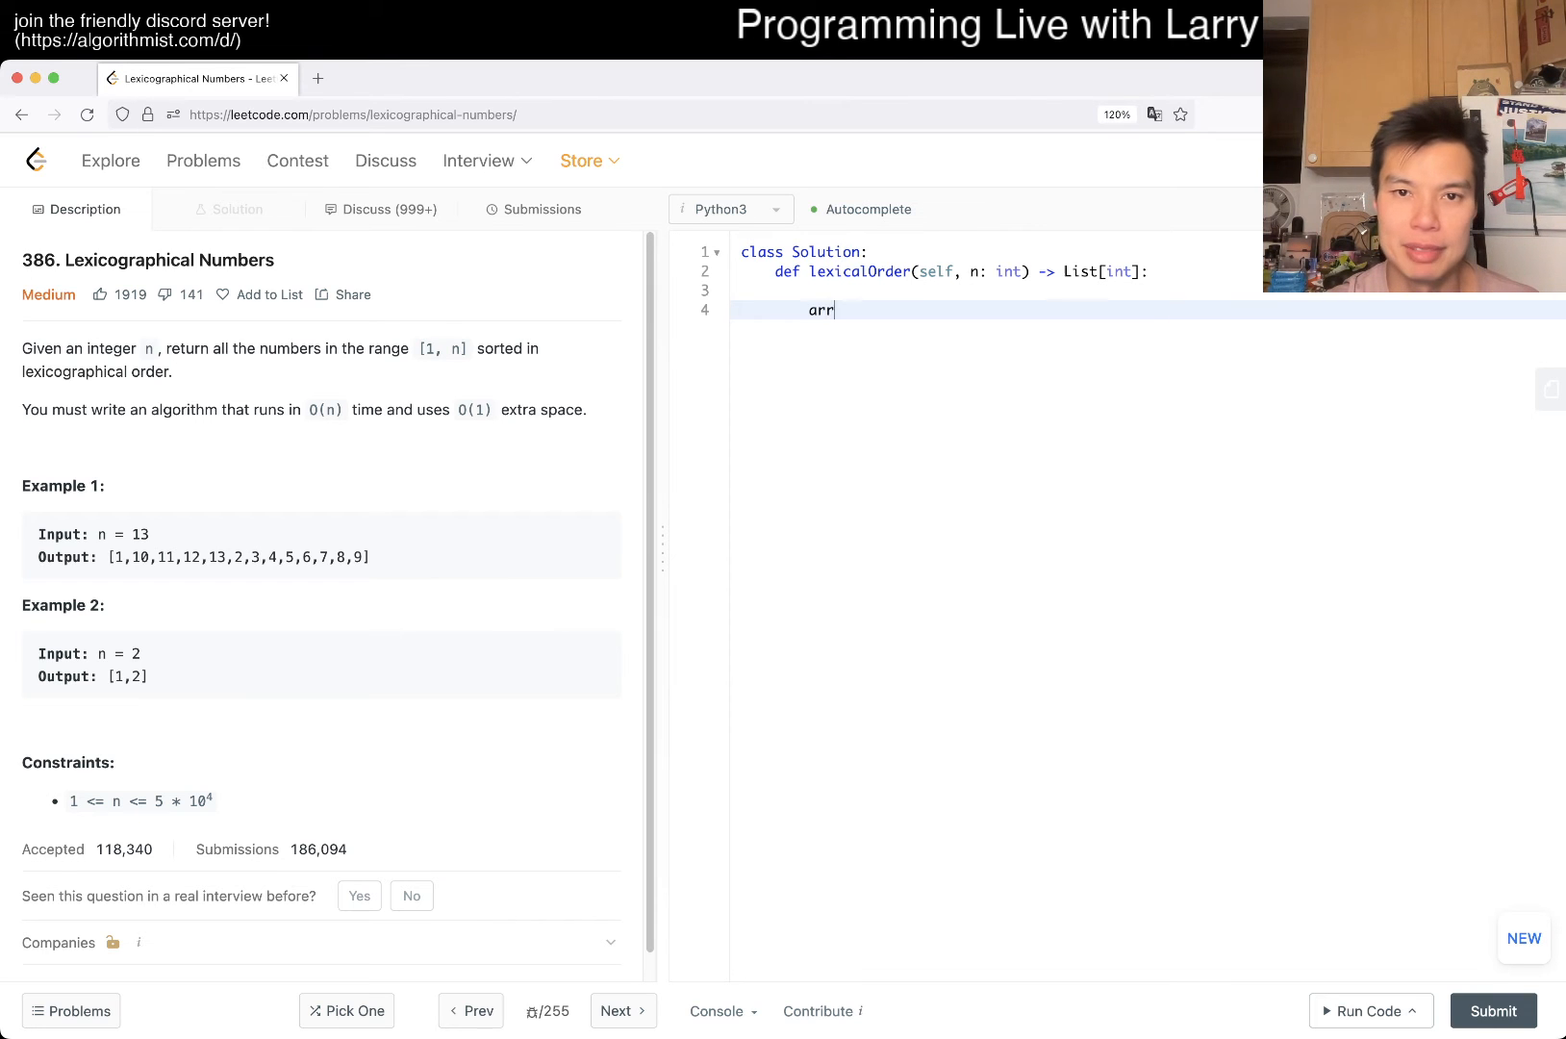
type("= []")
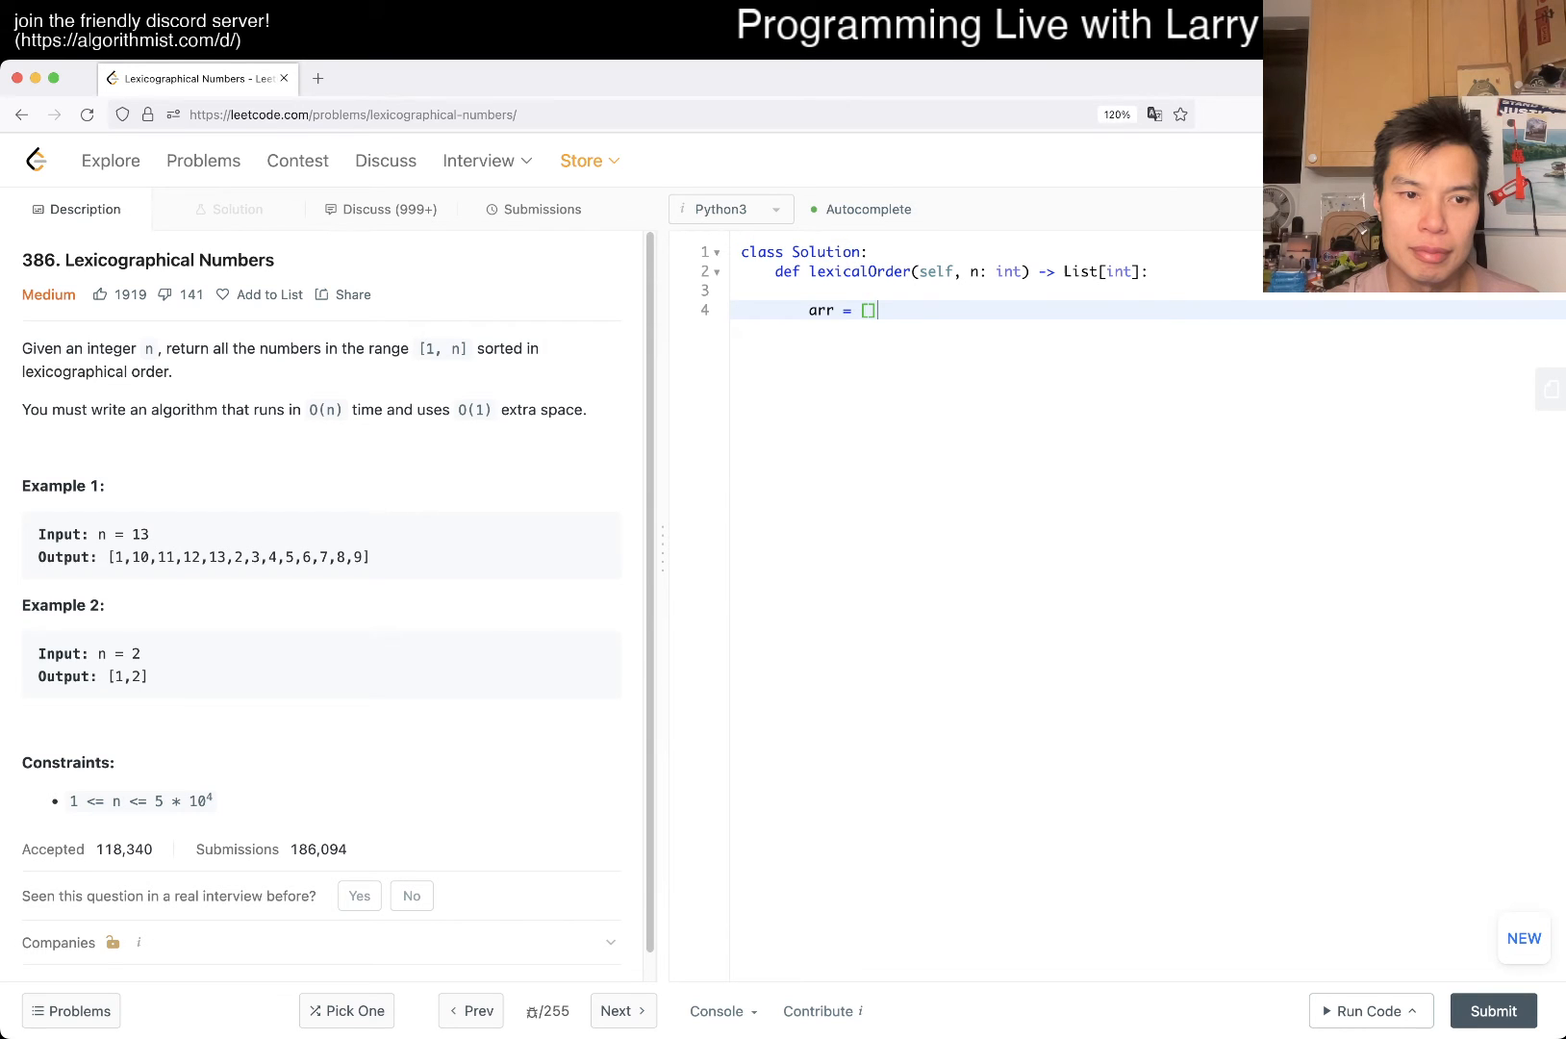
key("enter")
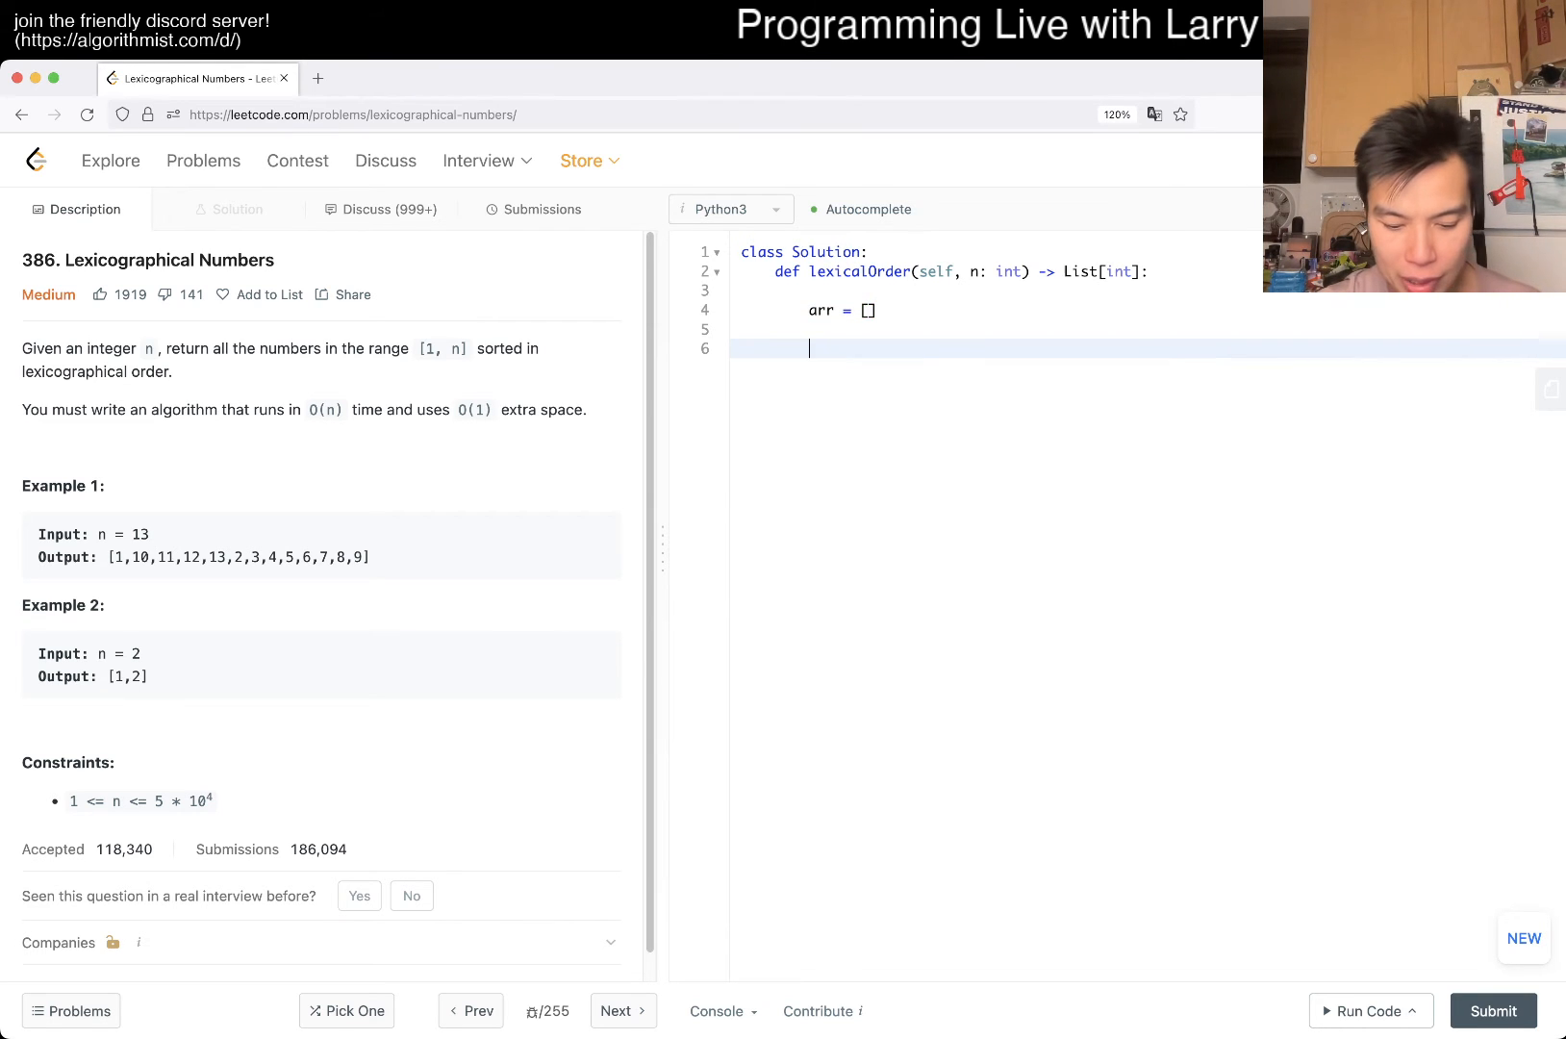
type("def go")
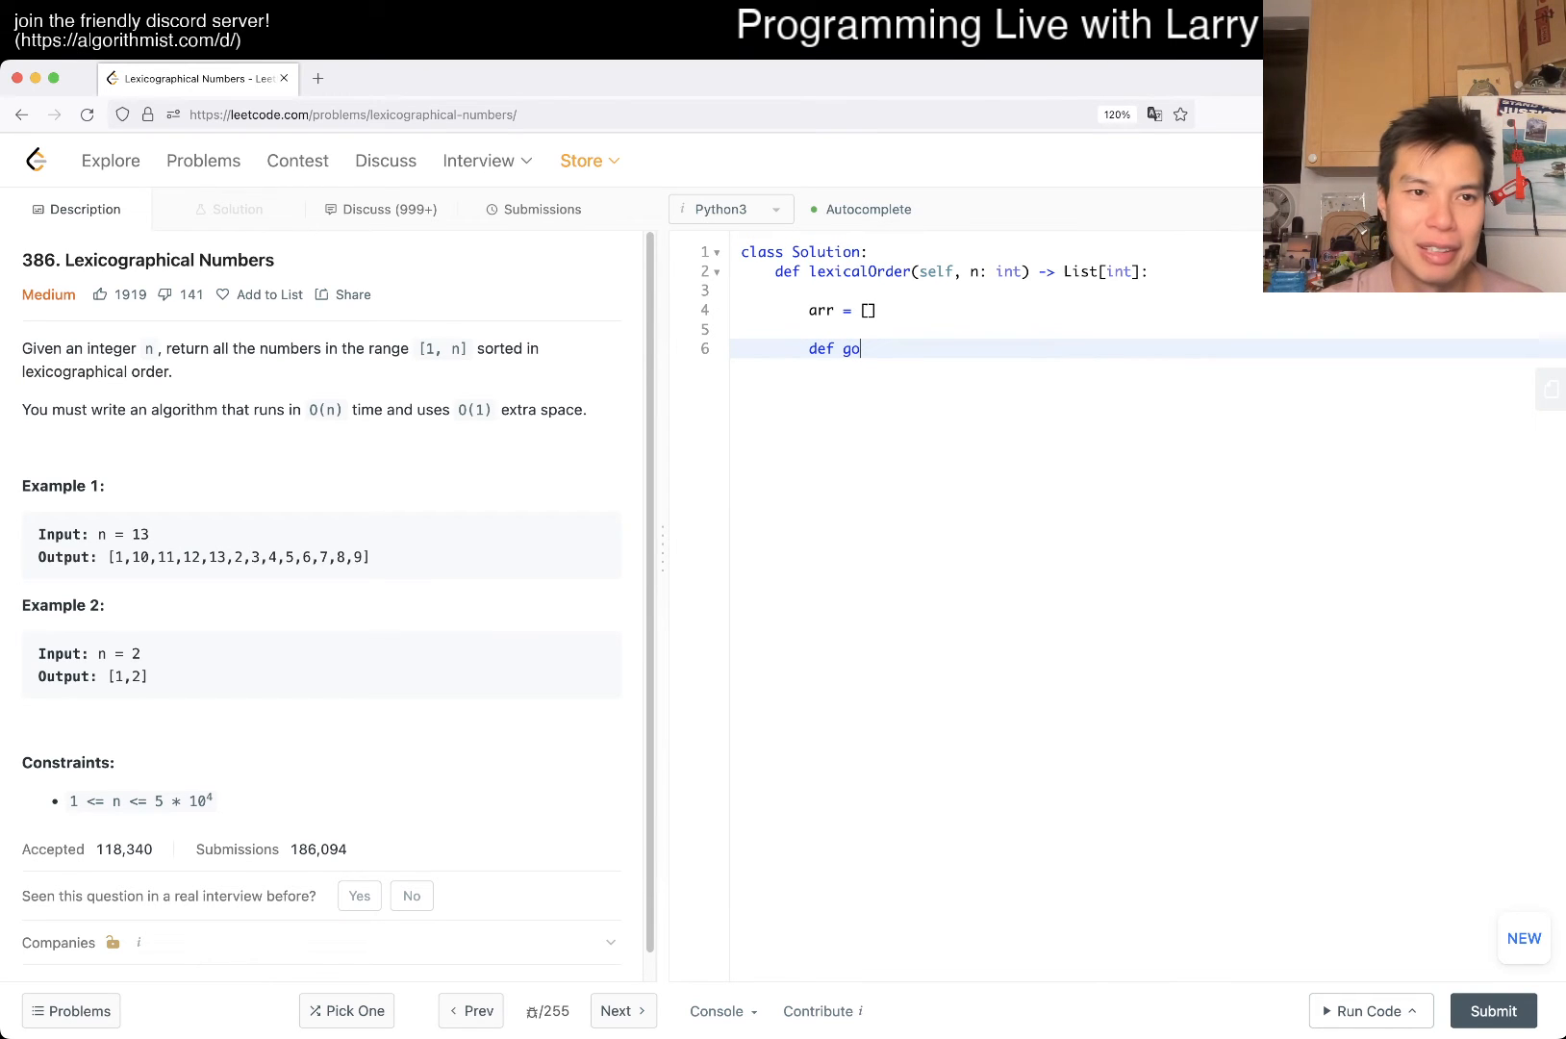
type("(")
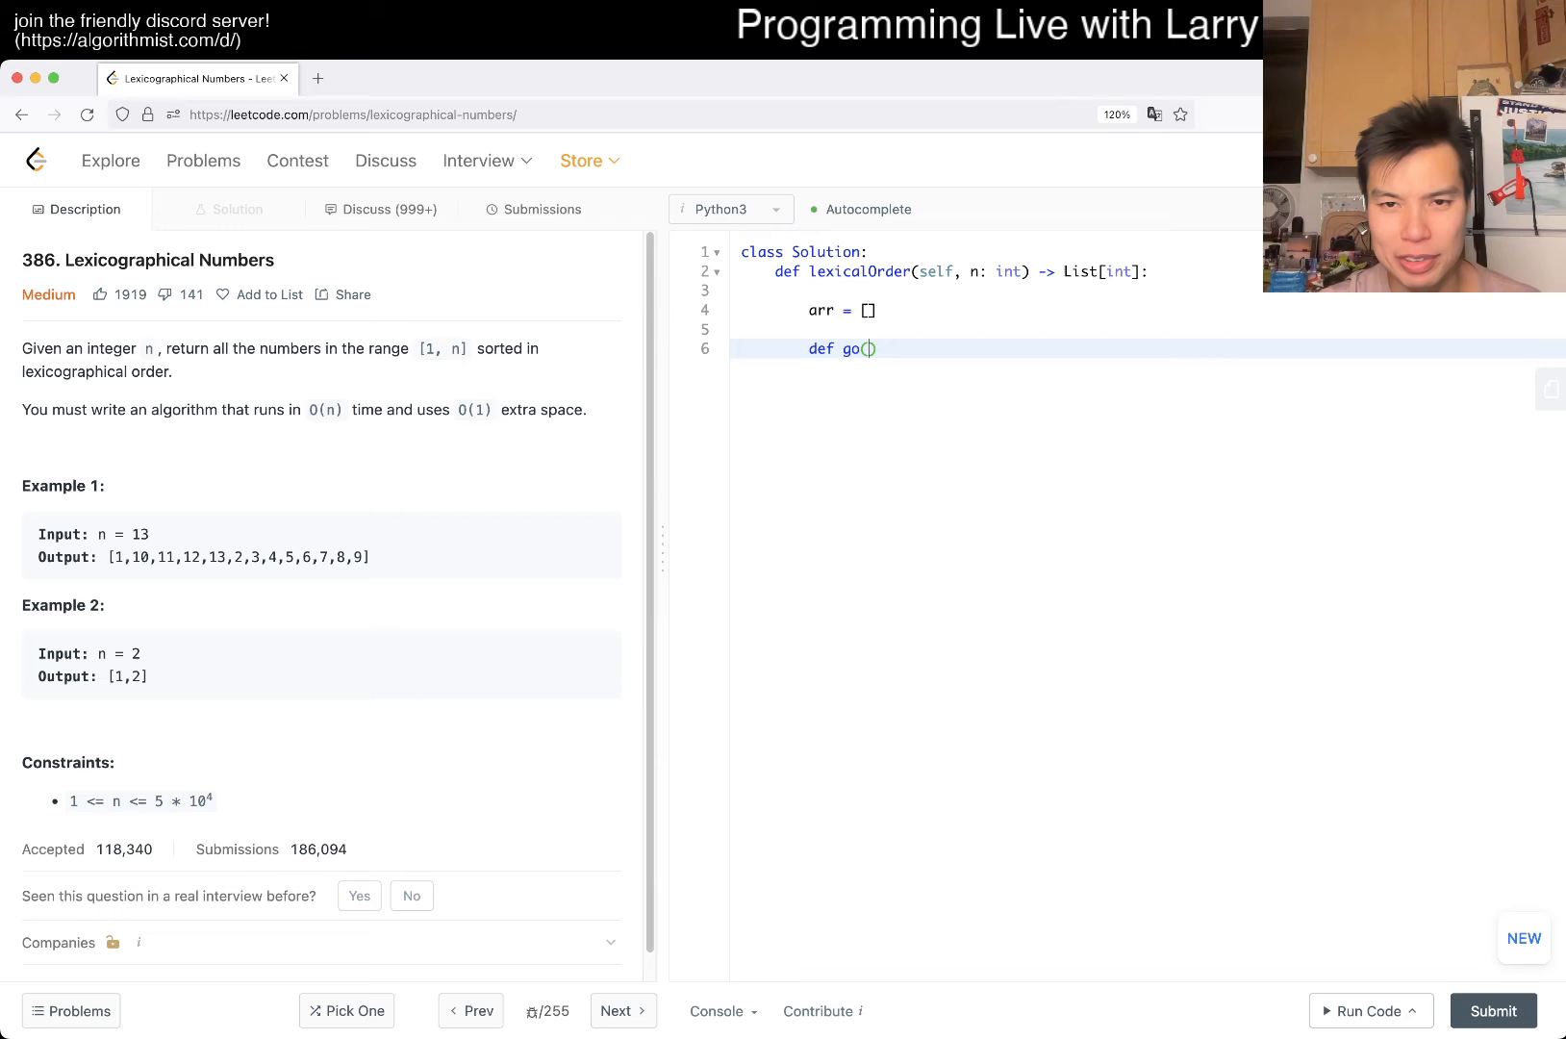
type("current,")
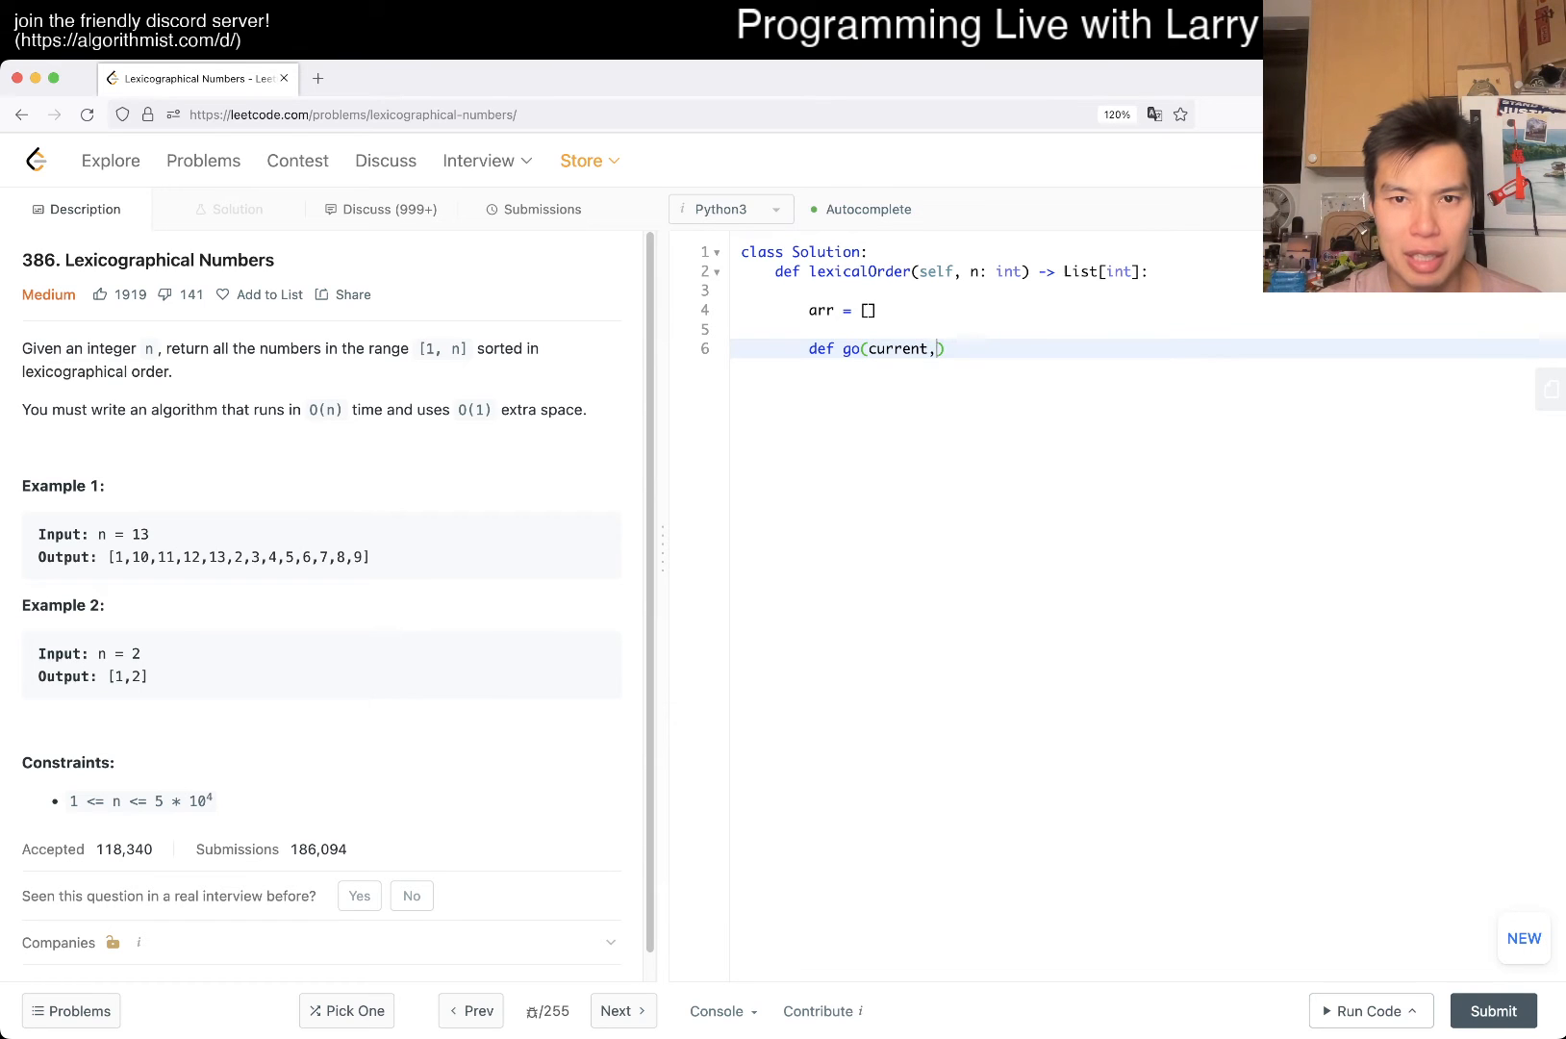
key("Backspace")
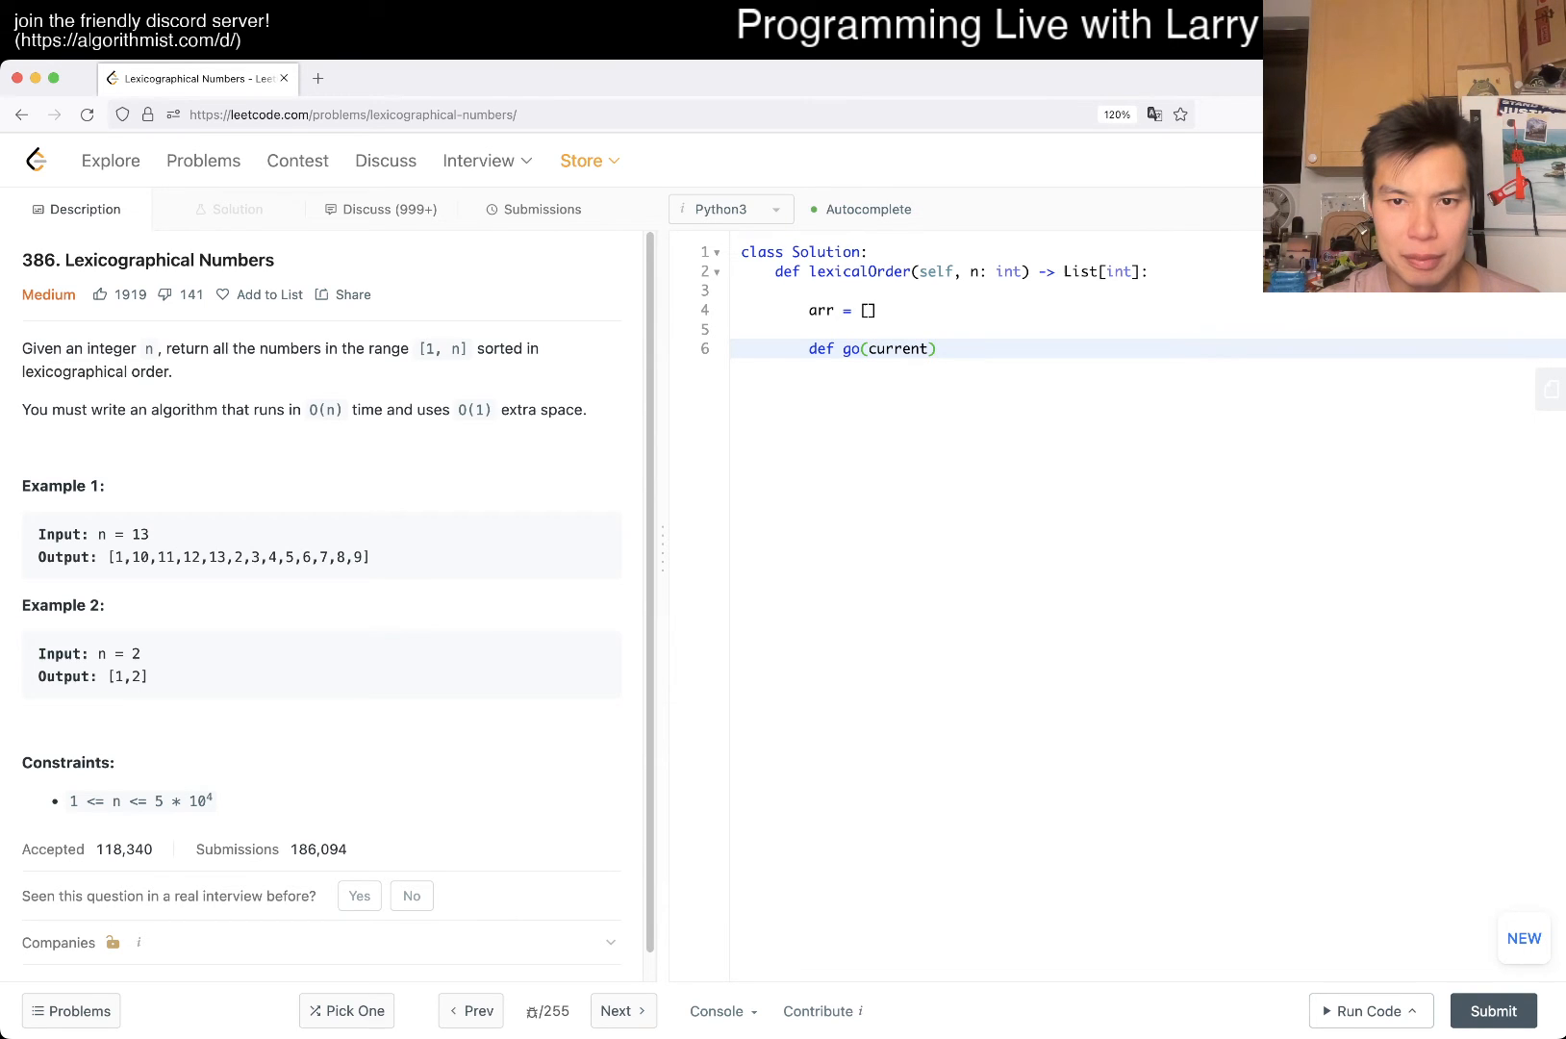
type(":")
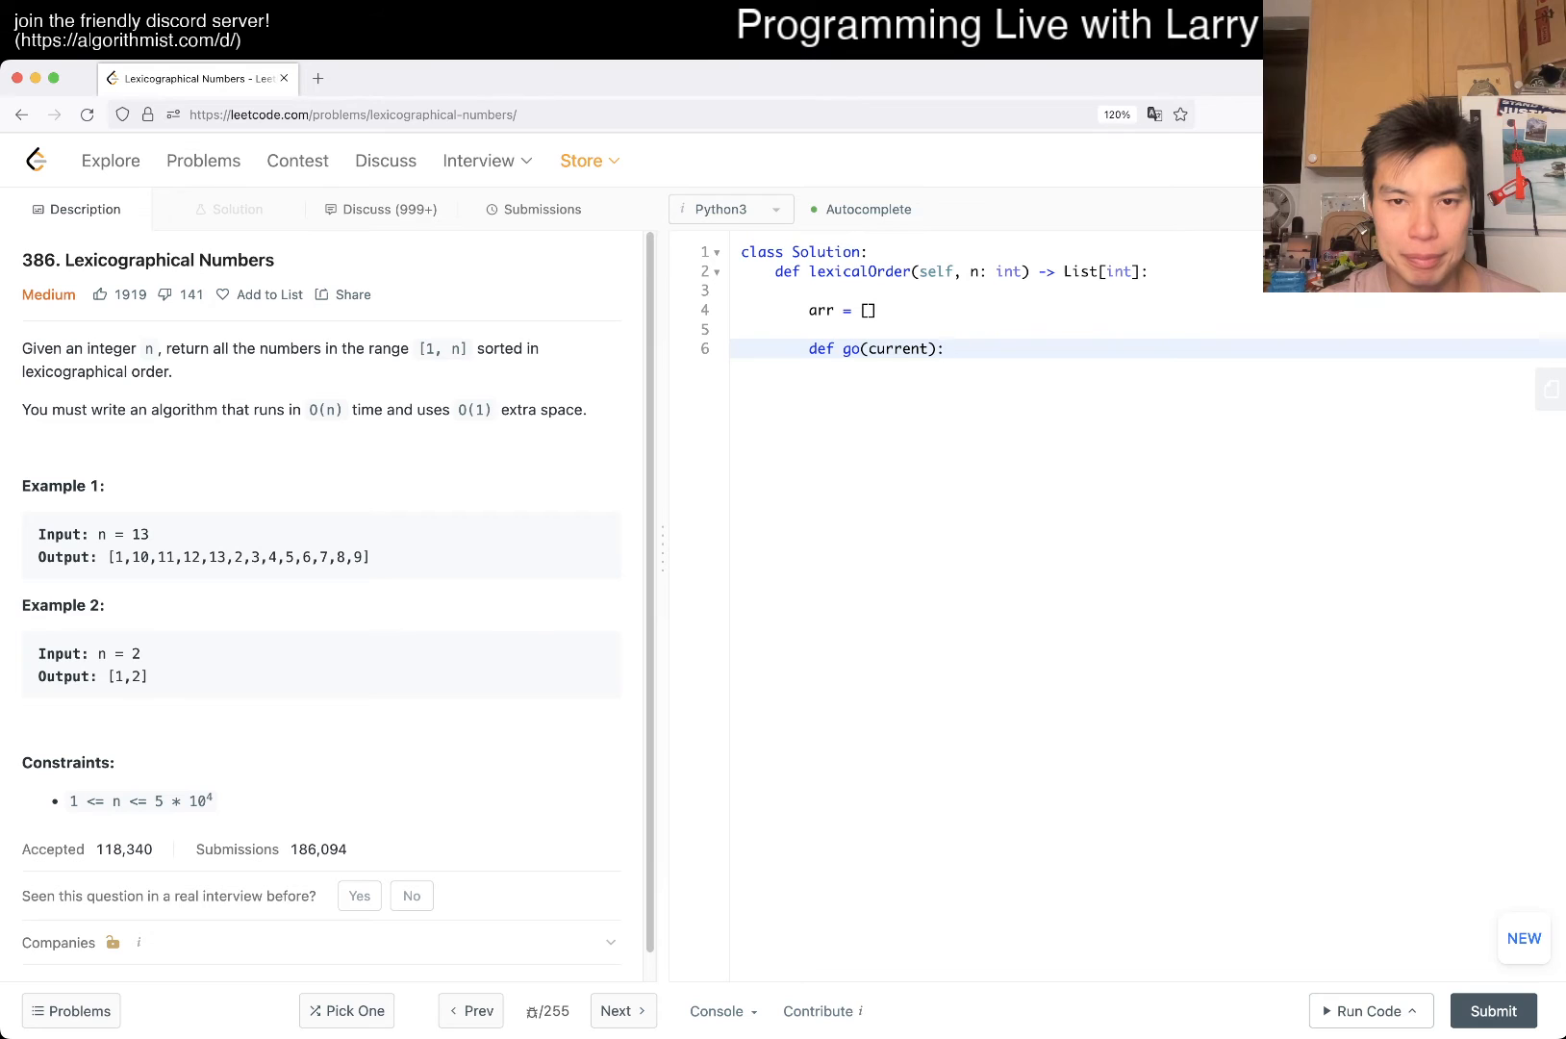
key("enter")
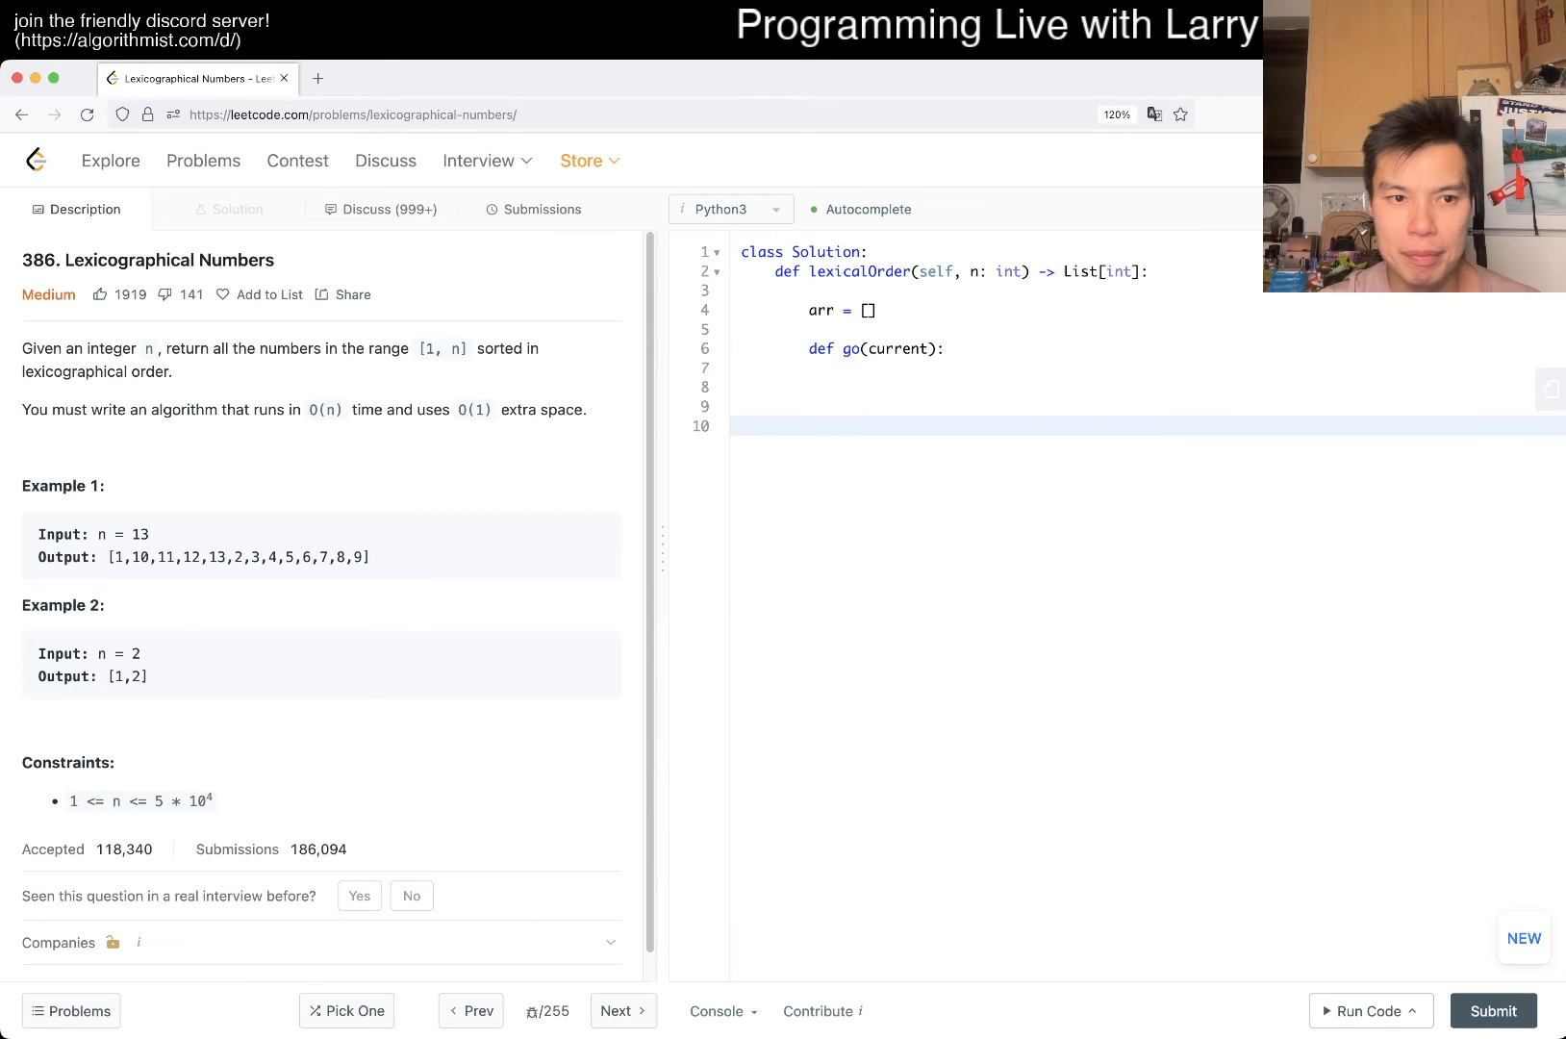
Add 'for i in range(1, 10): go(i)' and begin the 'return arr' line.
type("f")
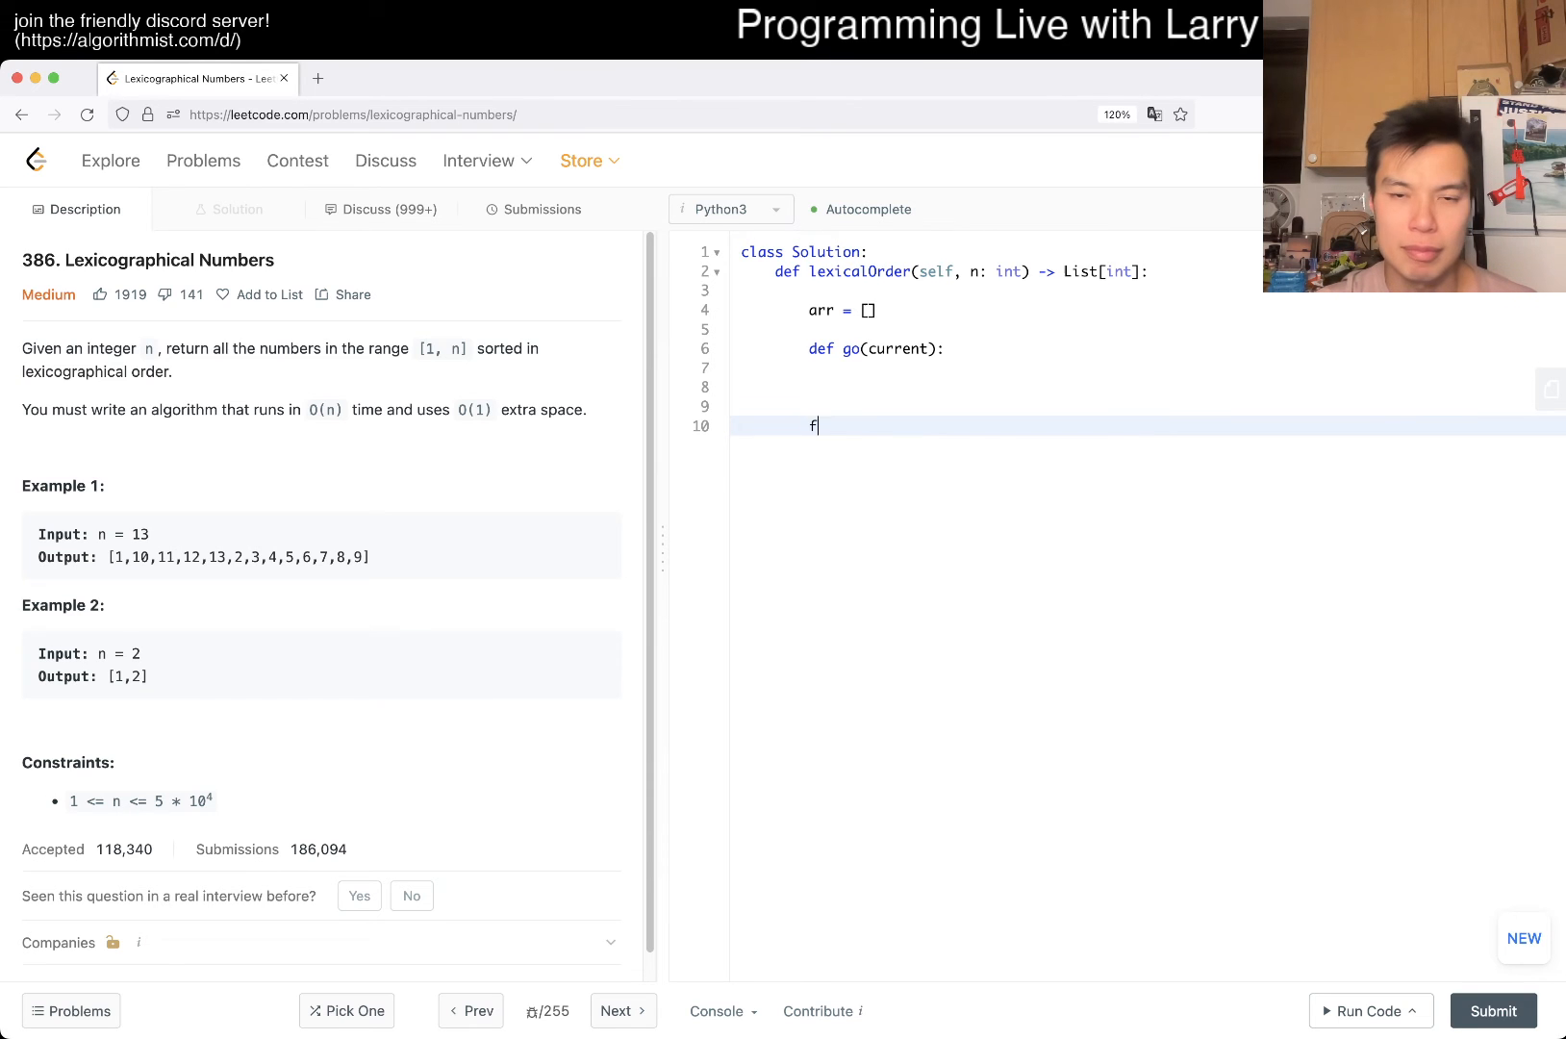
type("or i in range(1,")
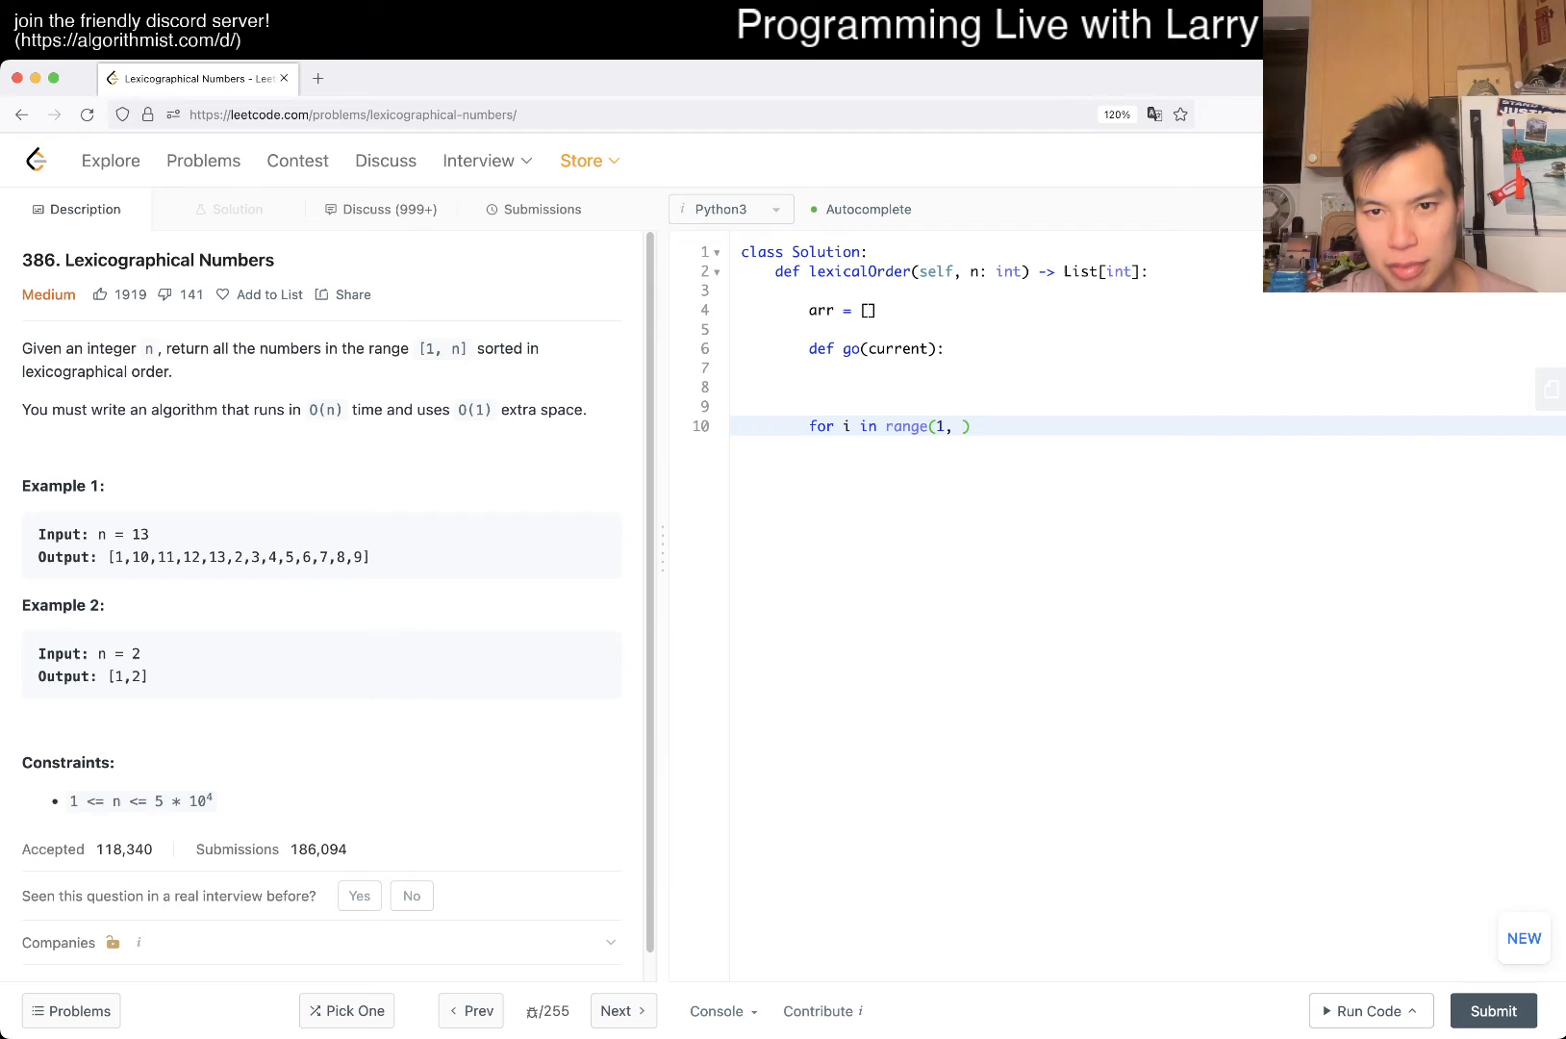
type("10):")
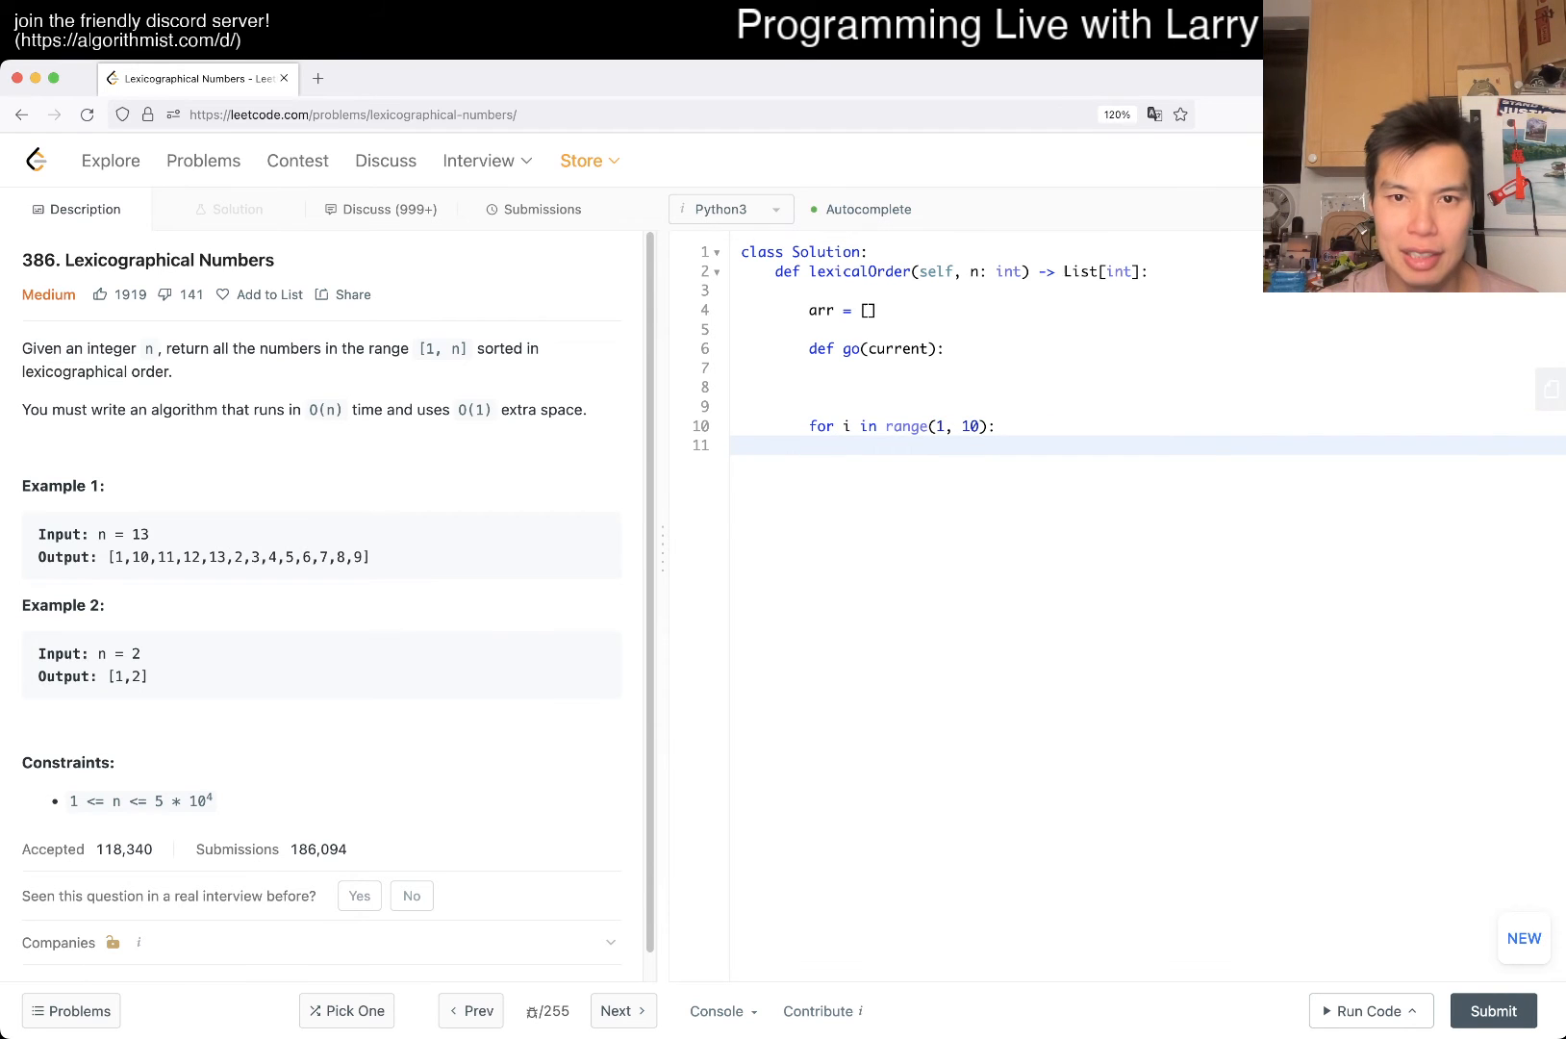
type("go(i)")
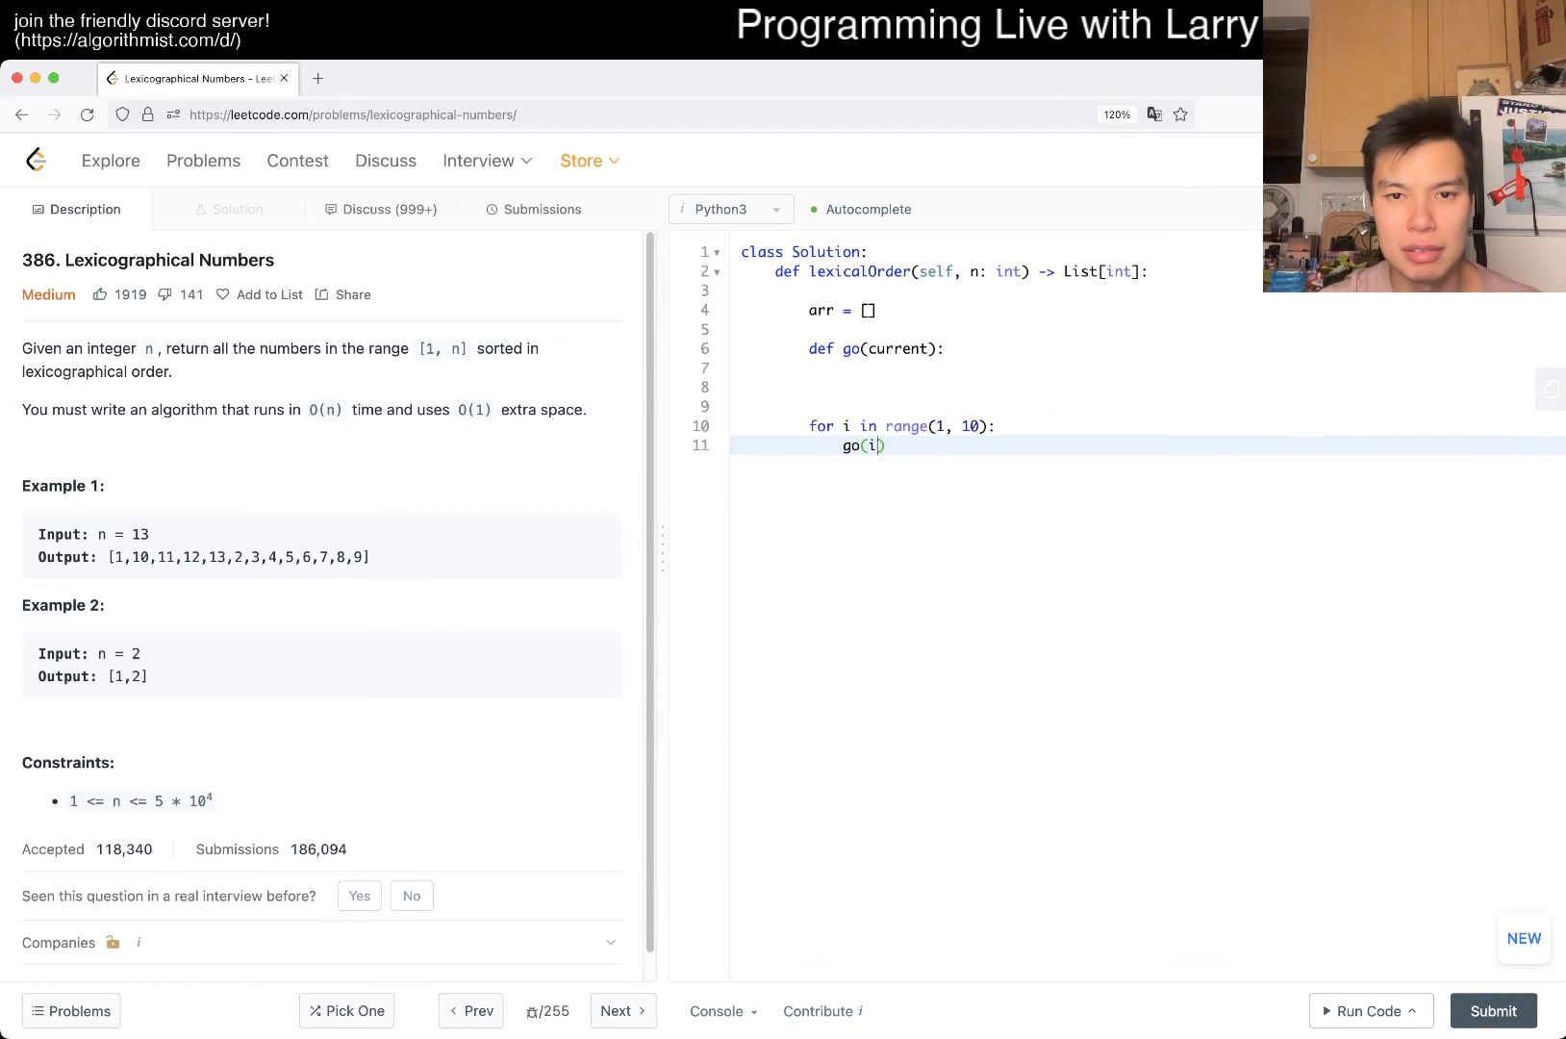
type("return arr")
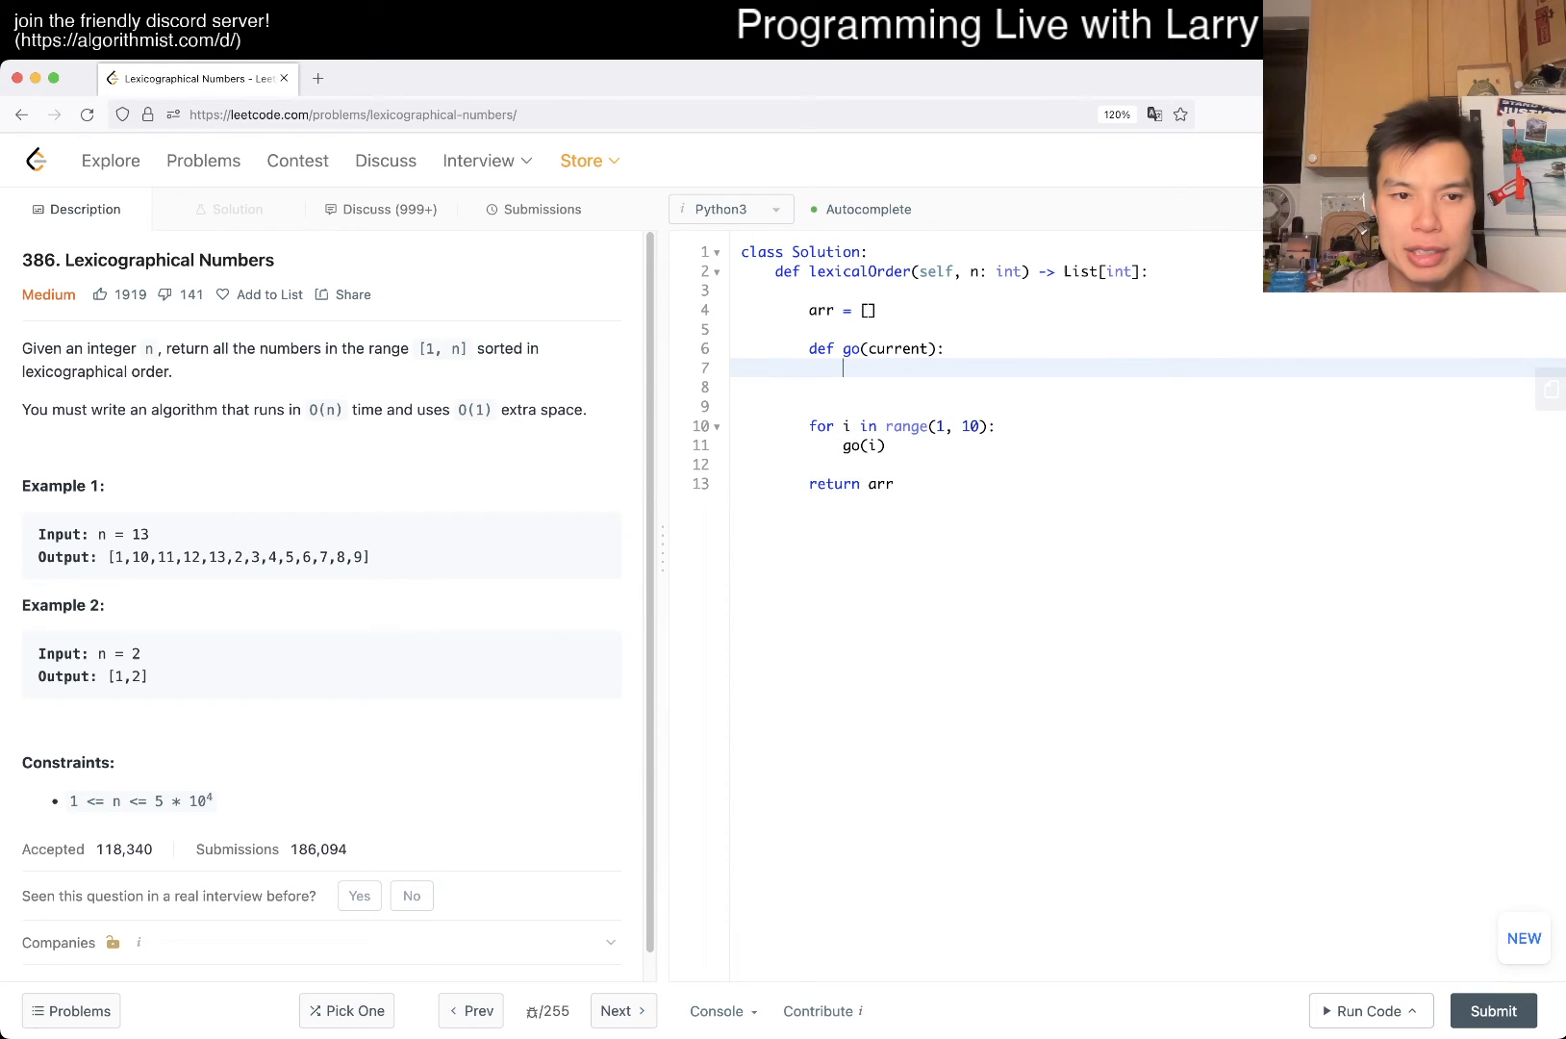
Inside go, write 'if current <= n:' followed by 'arr.append(current)'.
type("if cu")
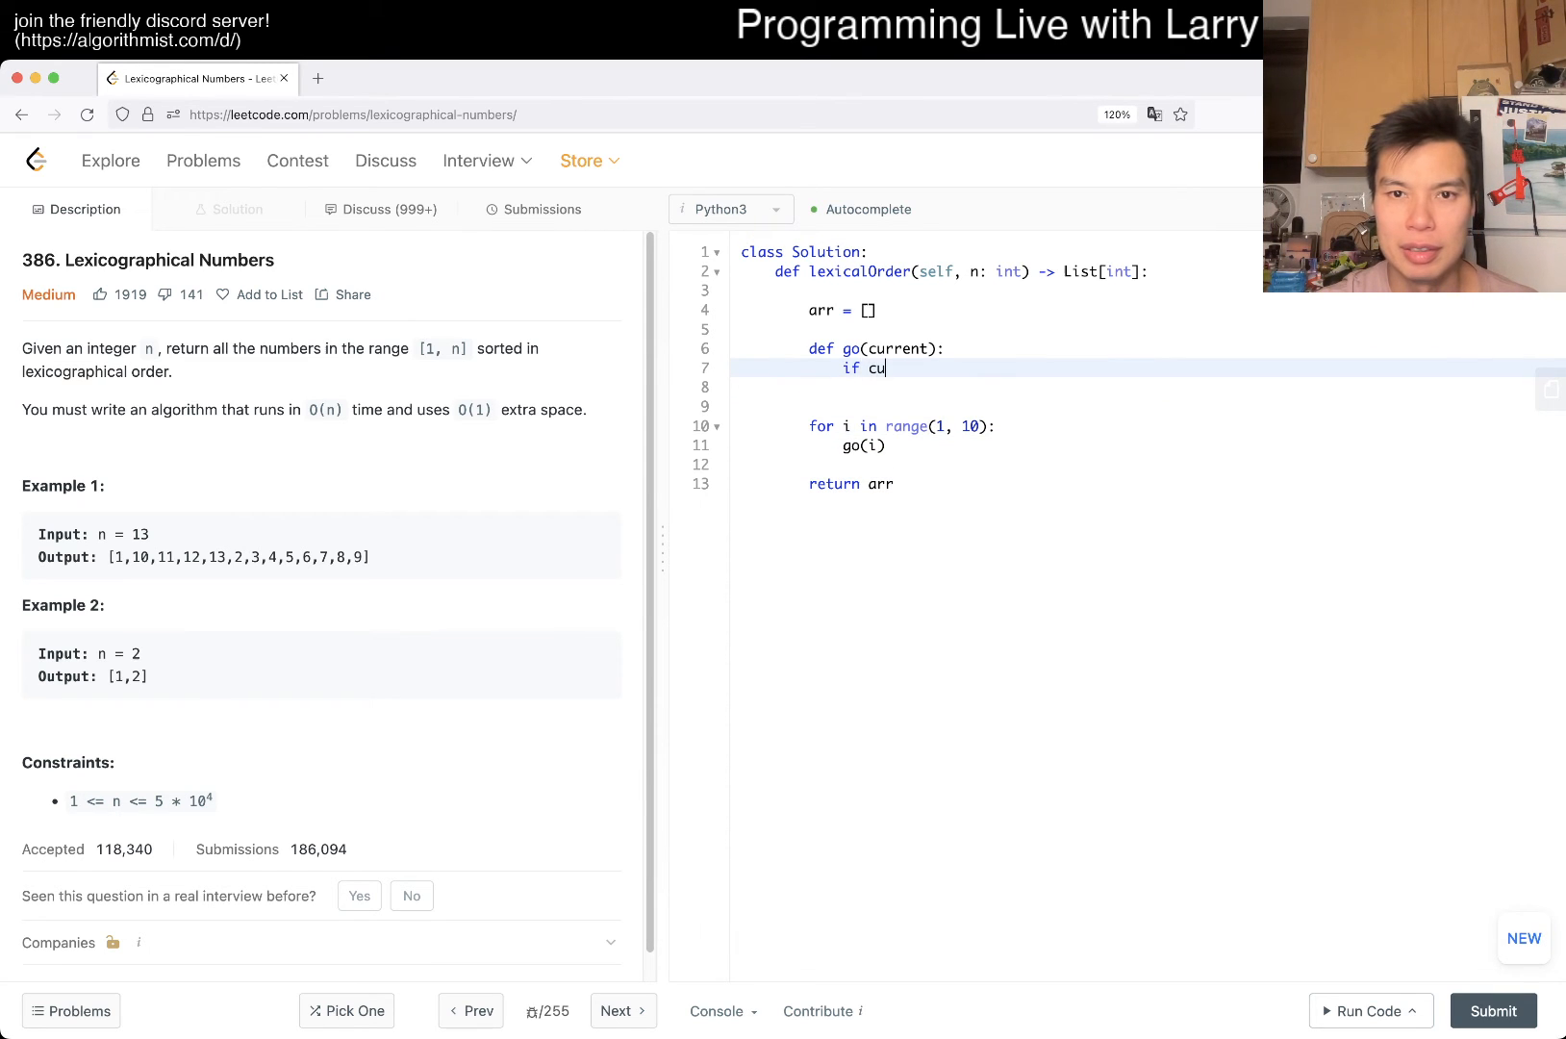
key("Backspace")
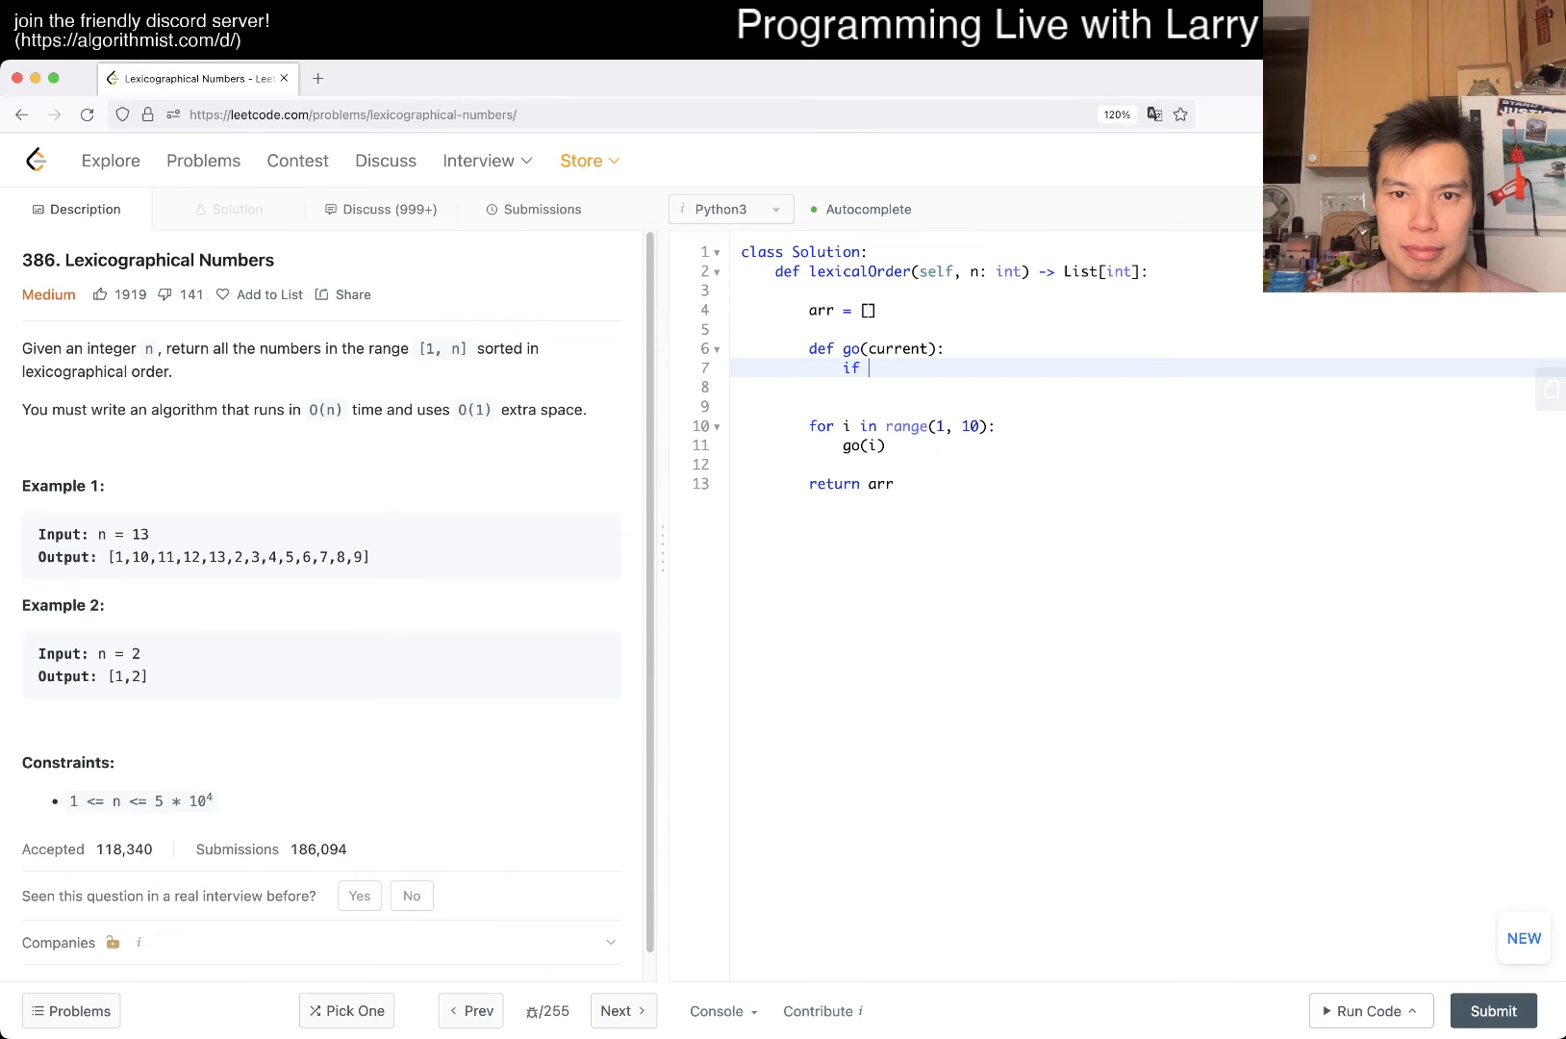
type("current <= n:")
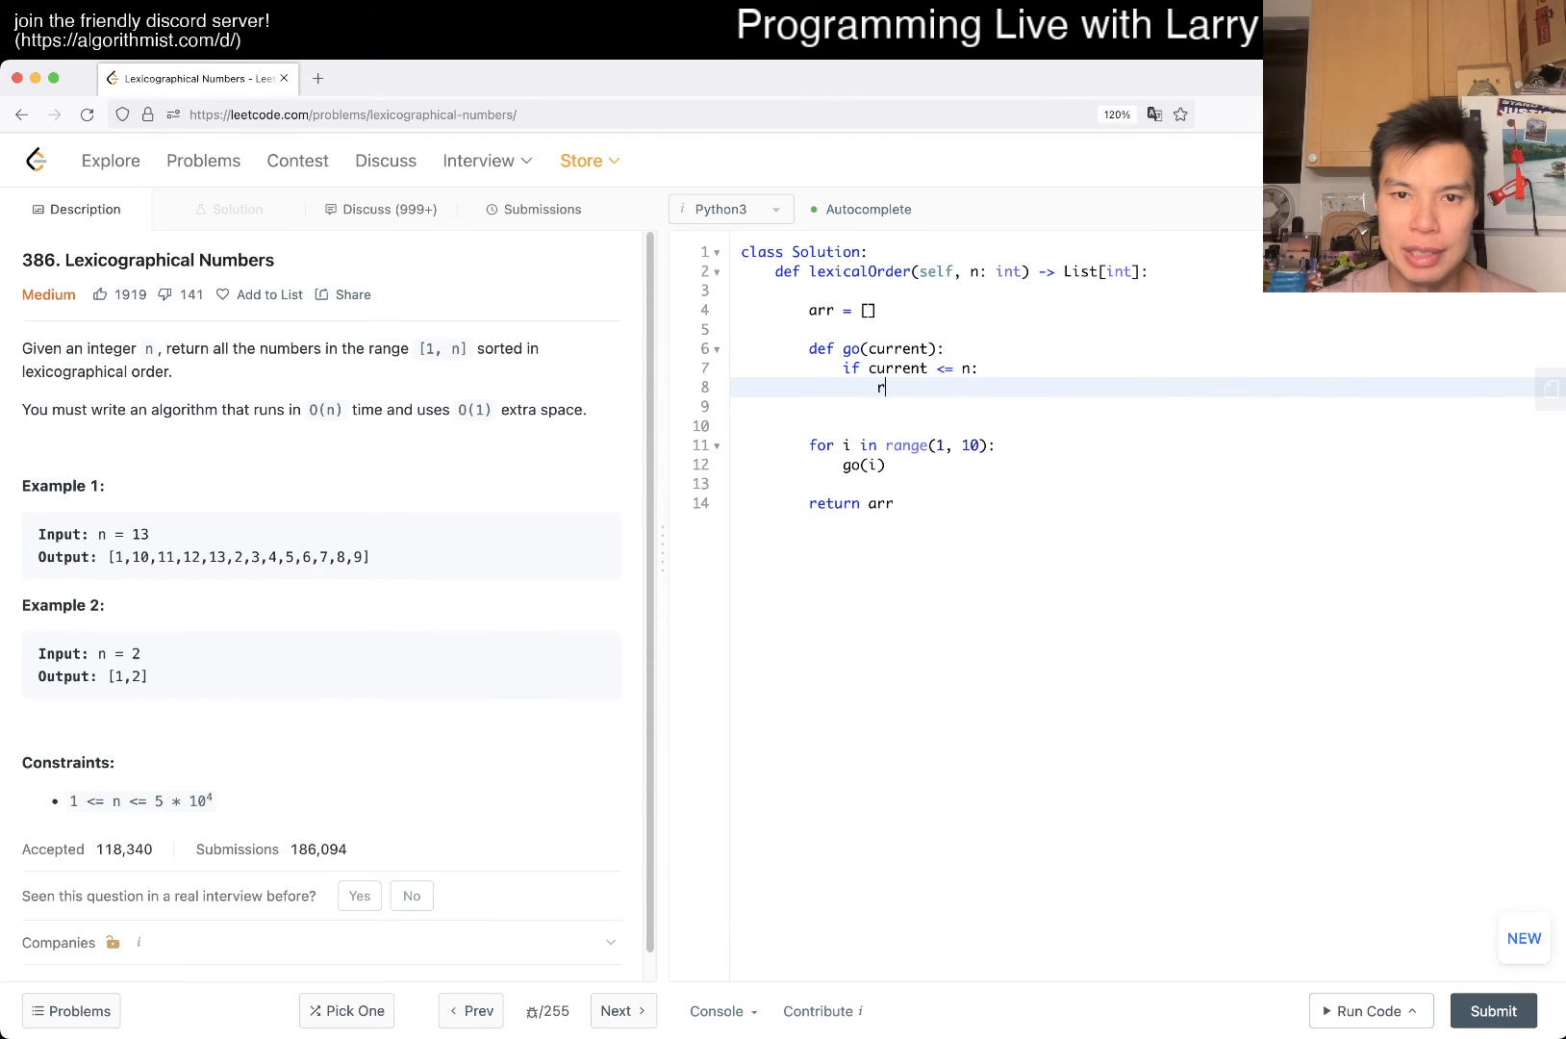
type("arr.append(")
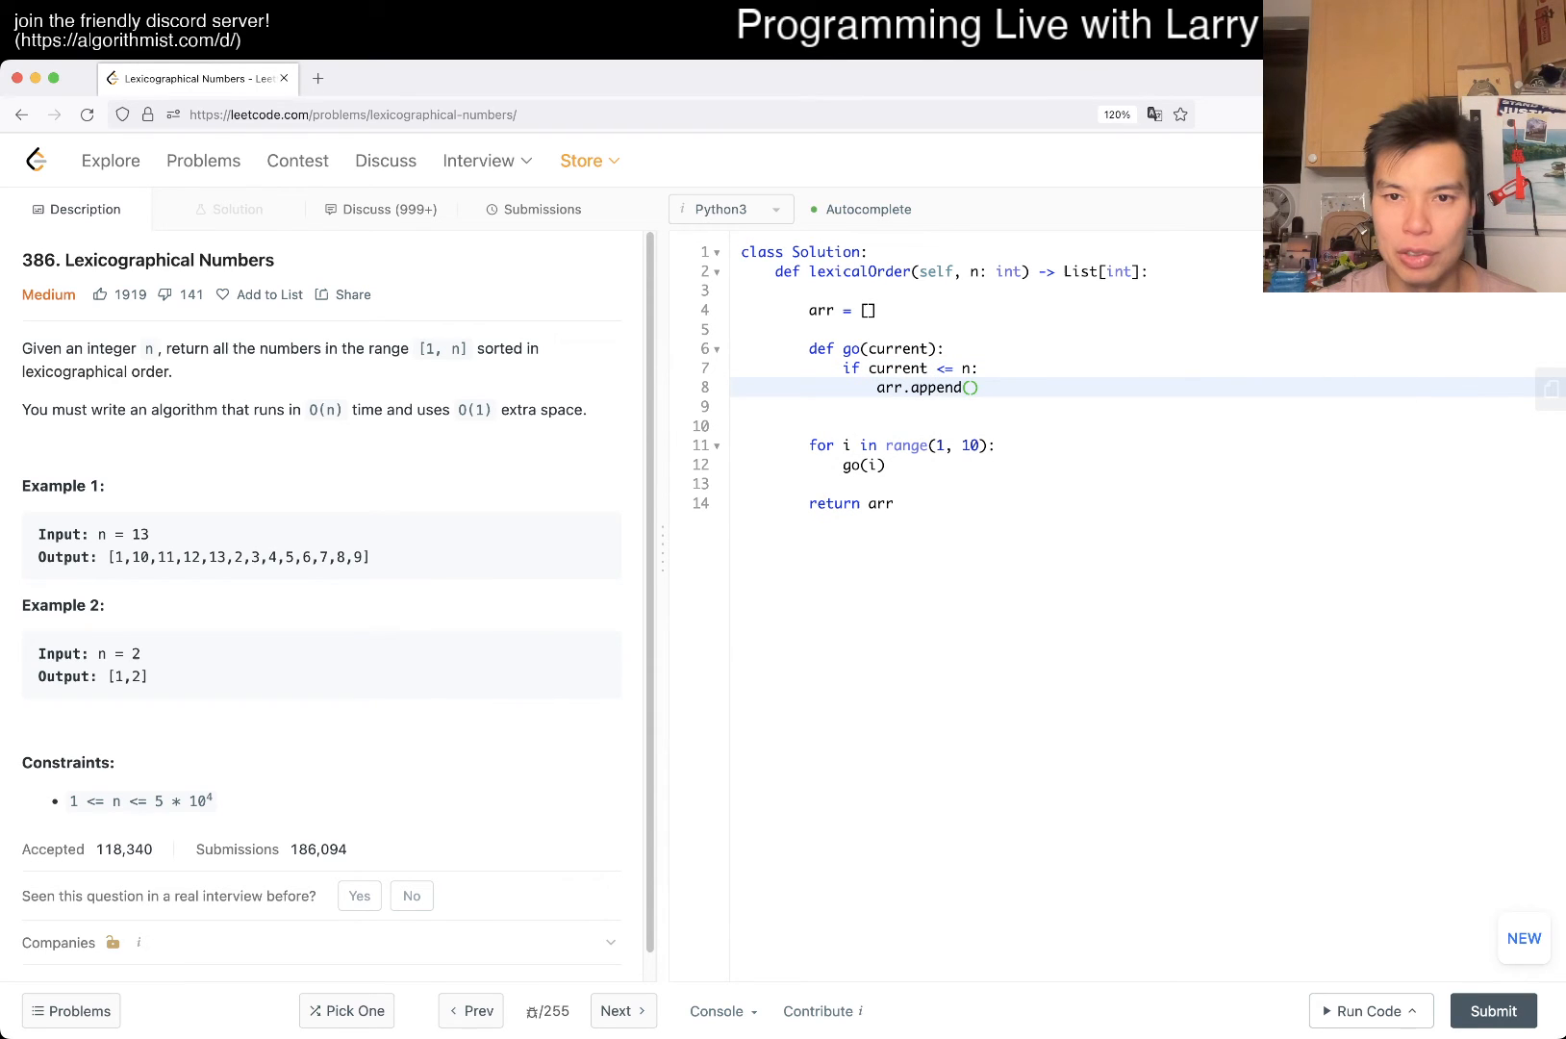
type("current")
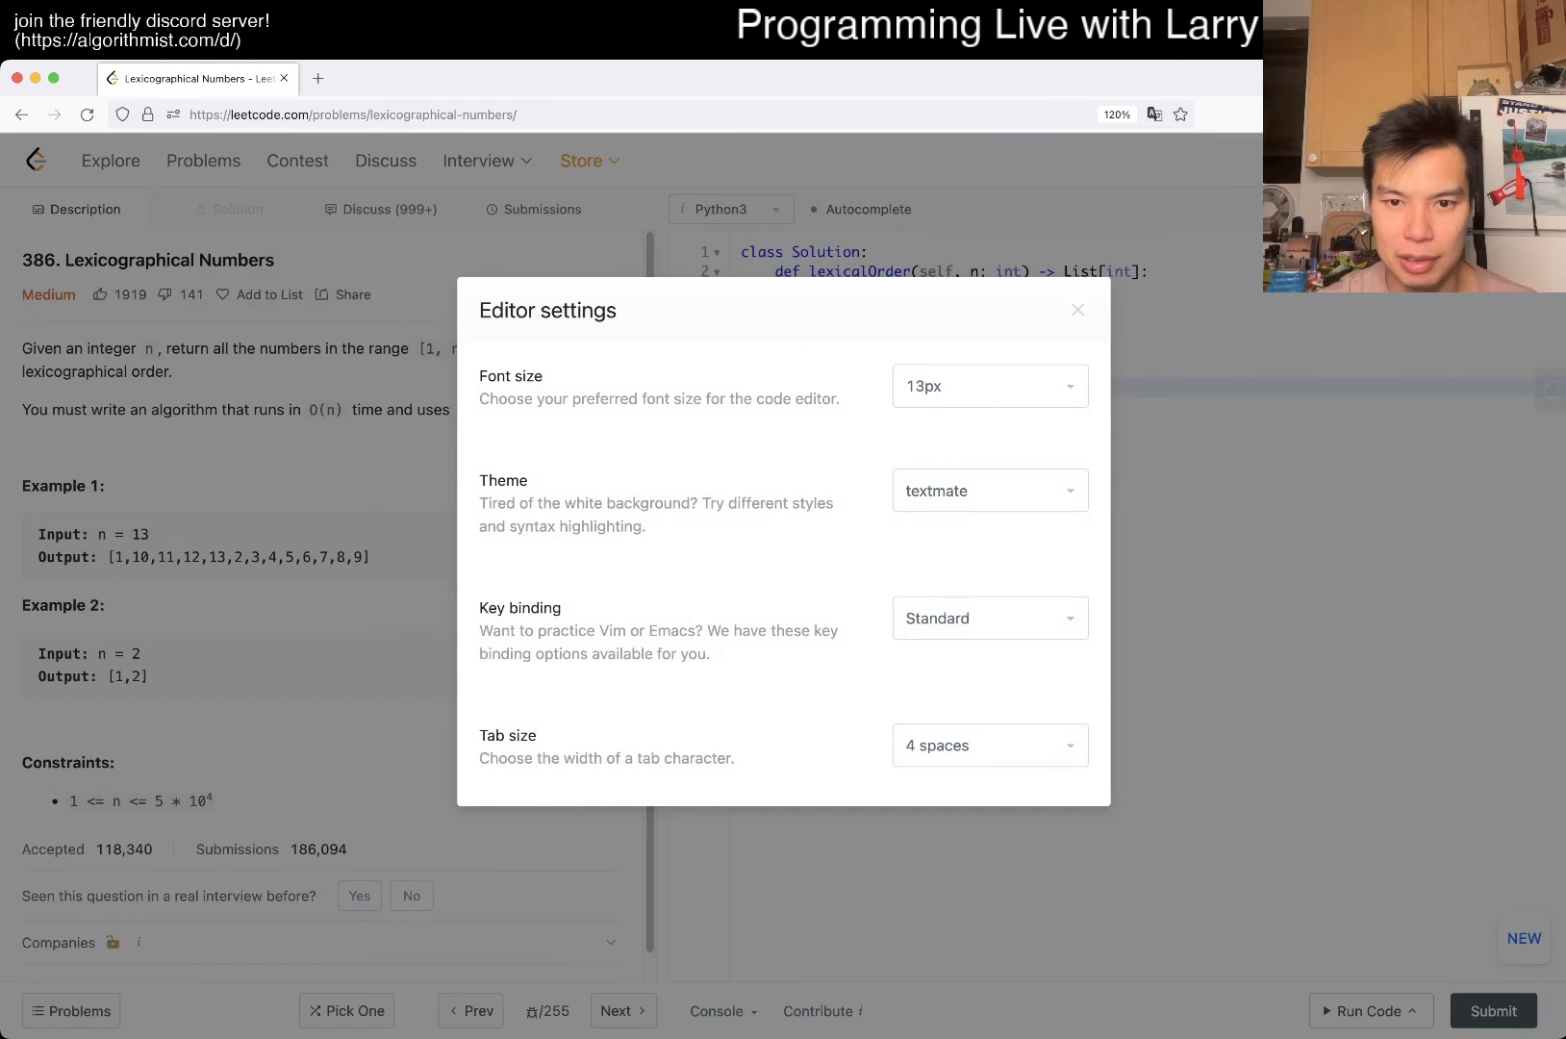
left_click(1078, 310)
type("for i in")
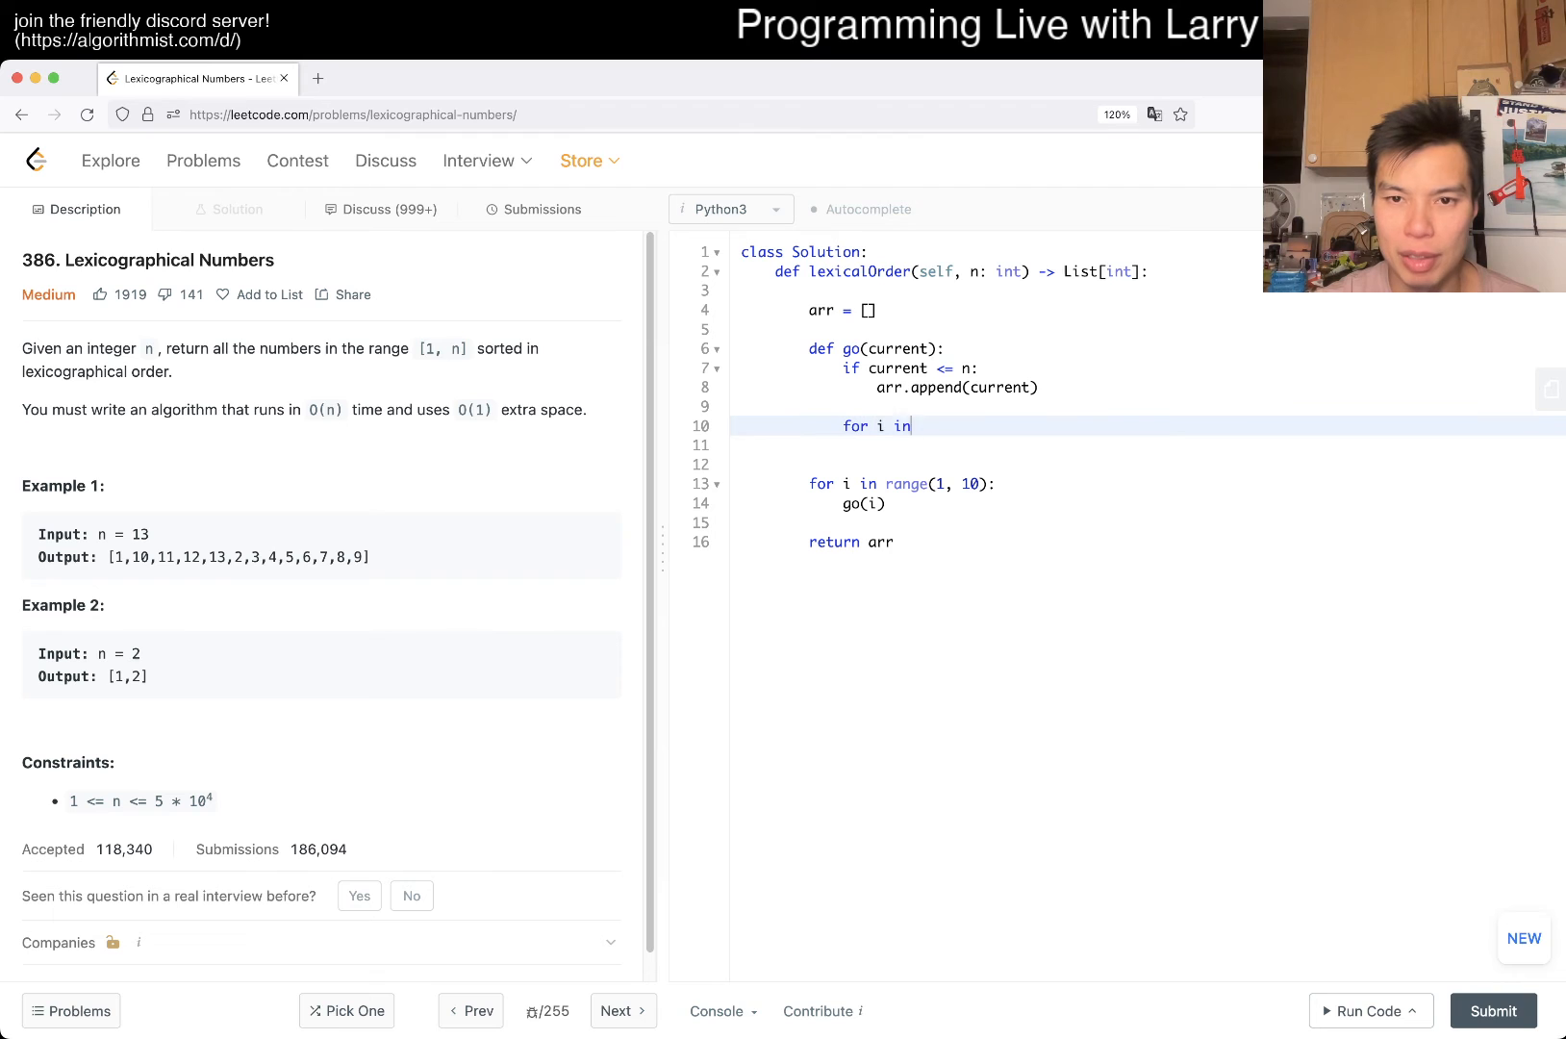
Complete 'for i in range(10): go(current * 10 + i)' as the recursive step in go.
type("range(")
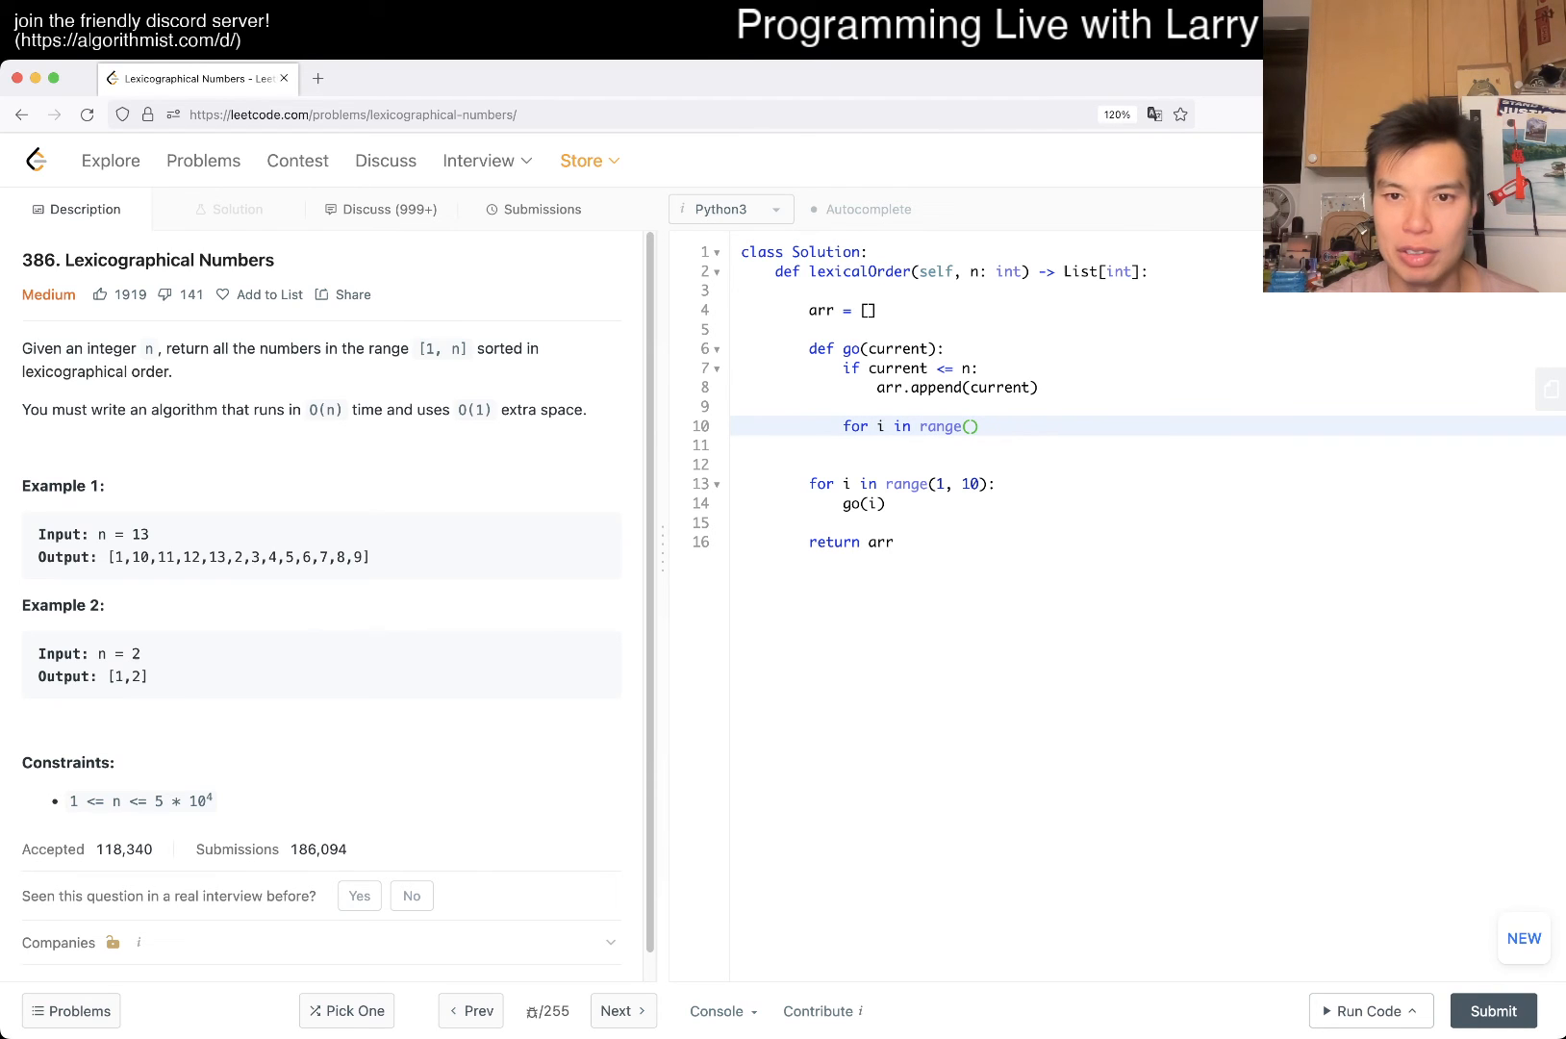
type("10:")
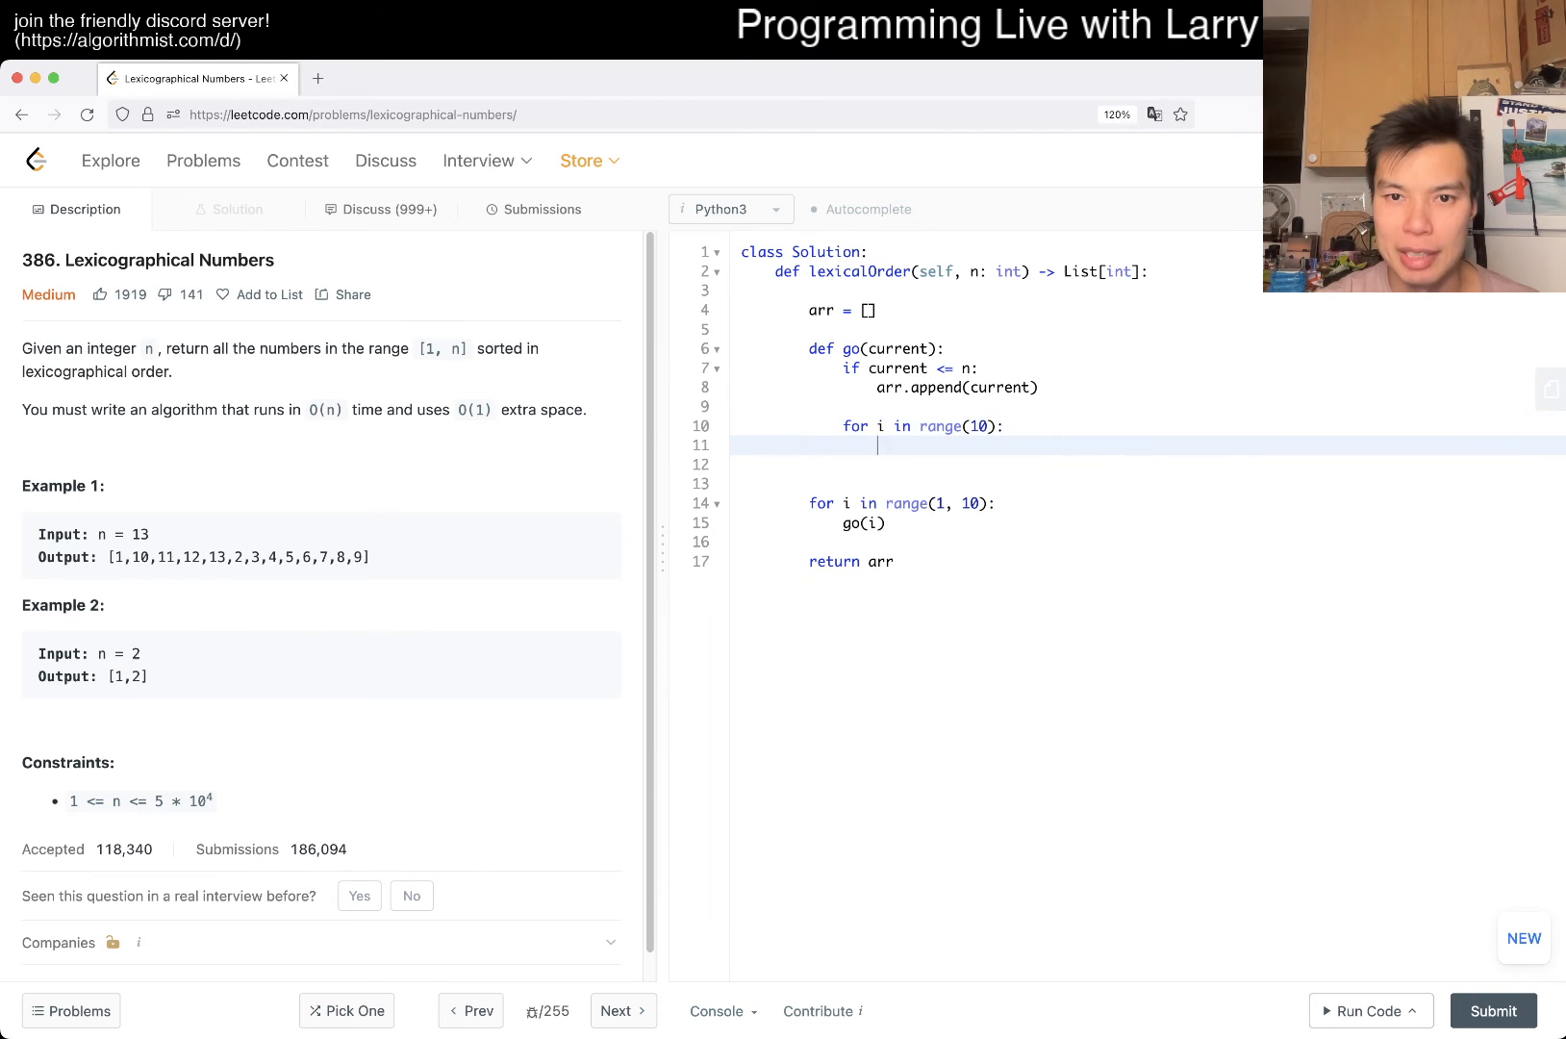
type("go(current * 10 + i")
type("return")
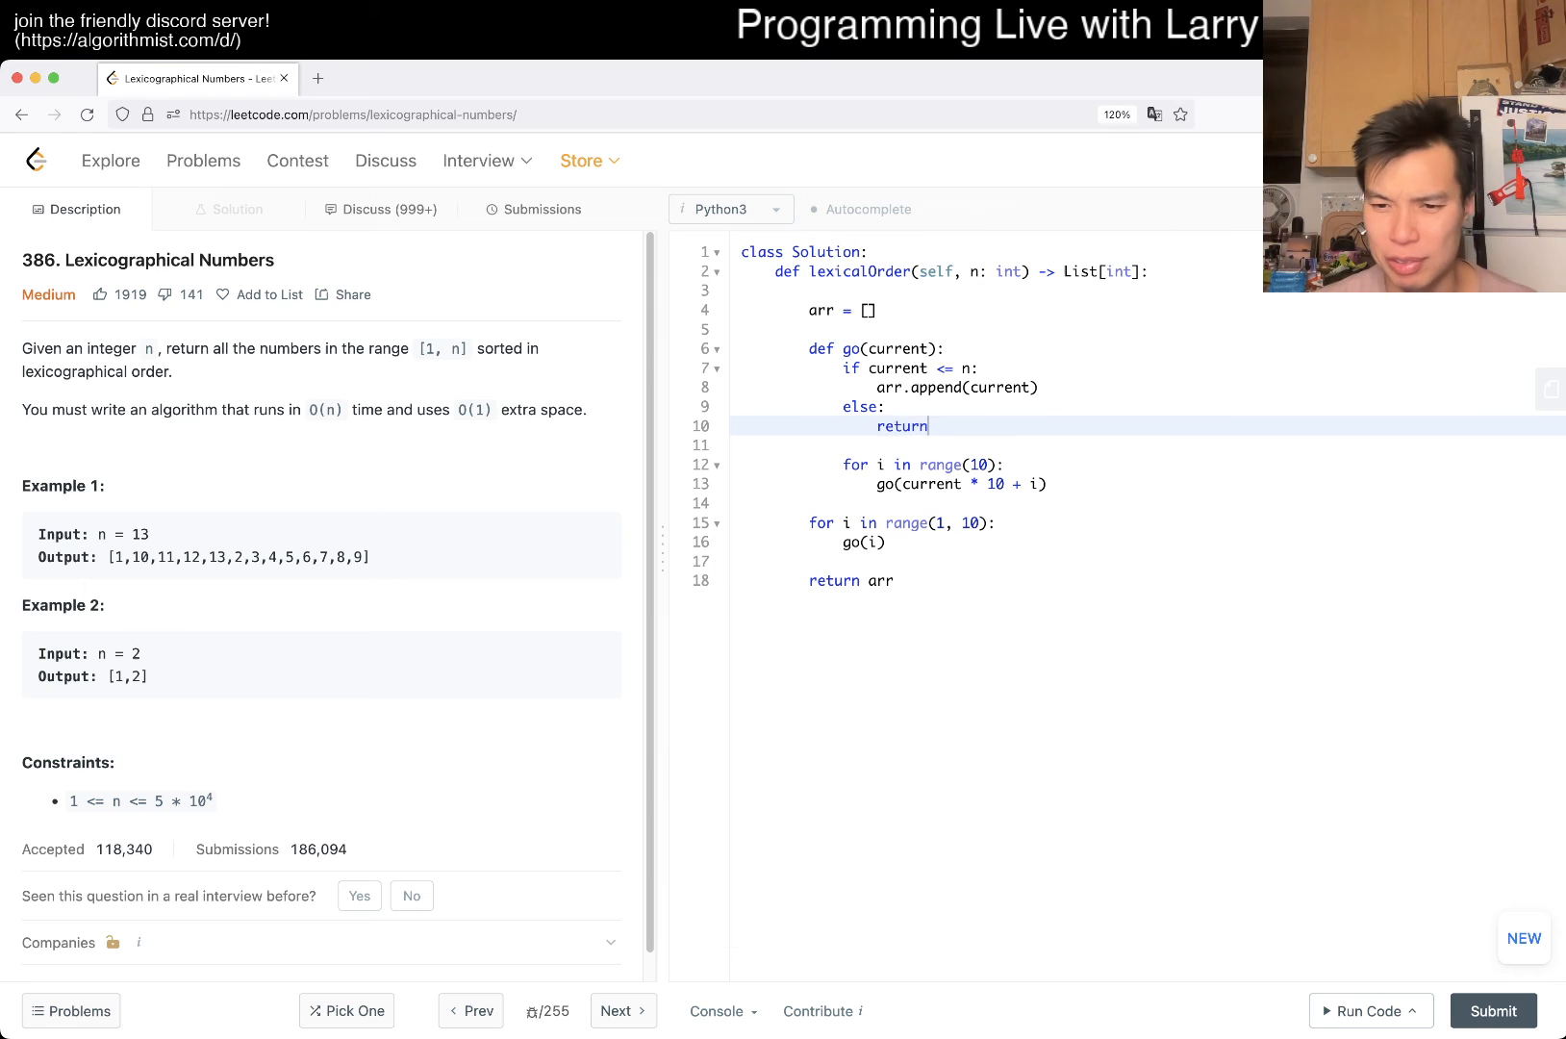
Run on input 13, add testcases 2 and 50000, and run the code again.
left_click(1370, 1010)
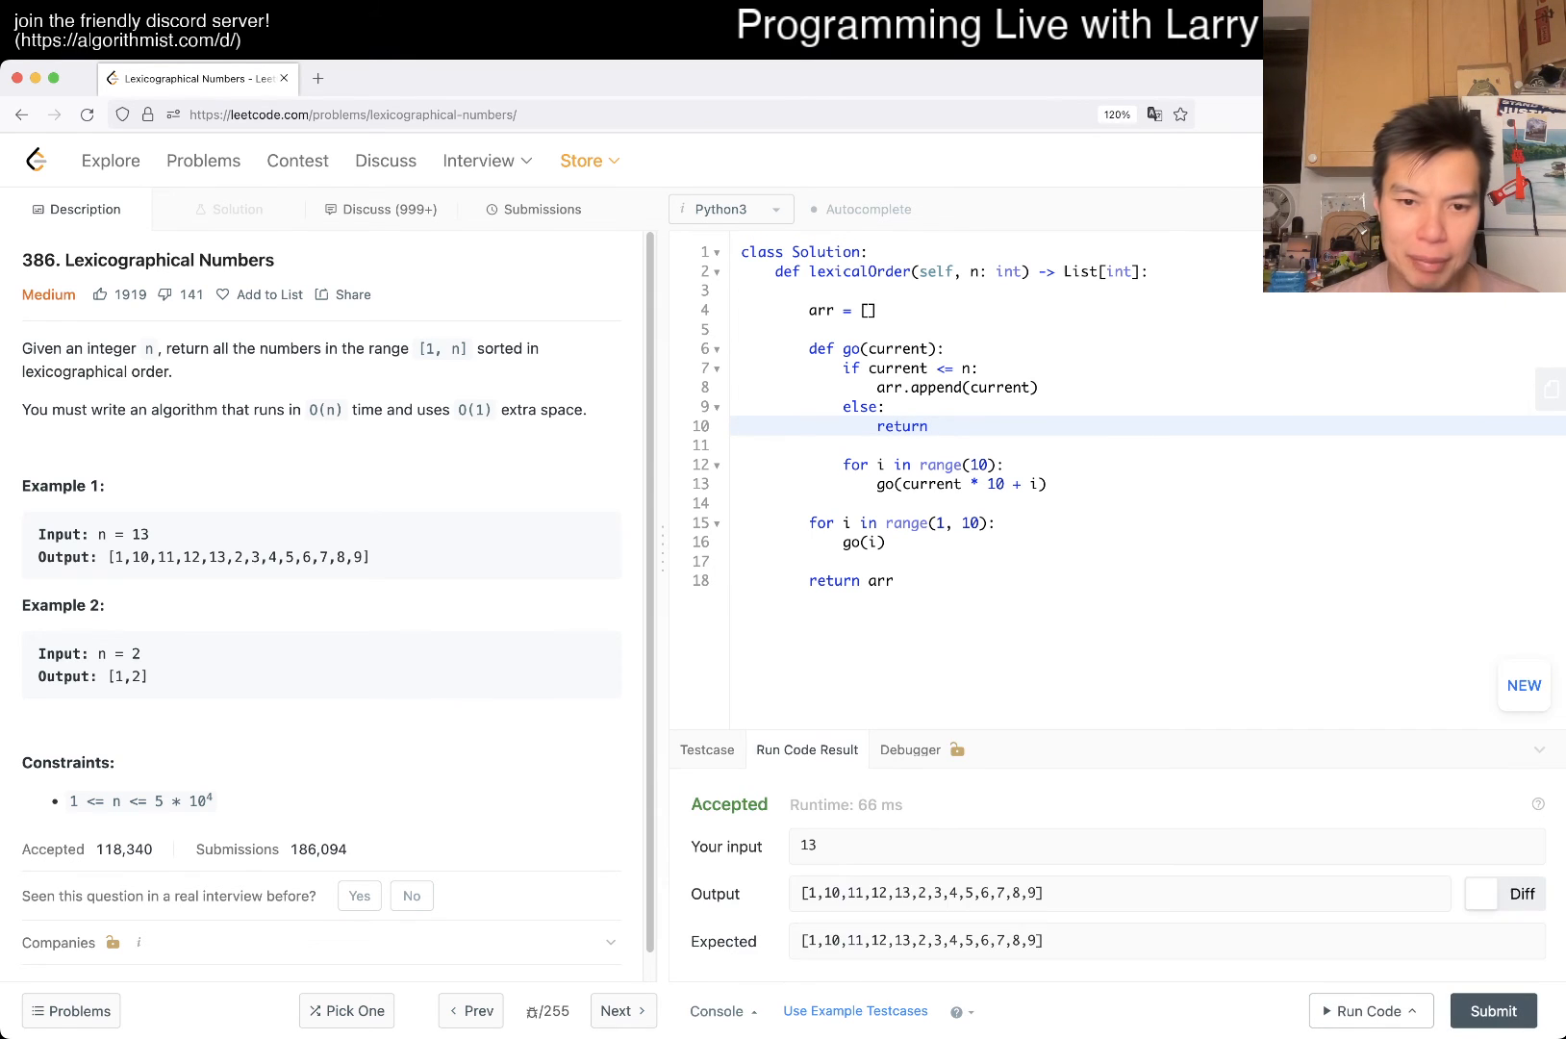
left_click(706, 750)
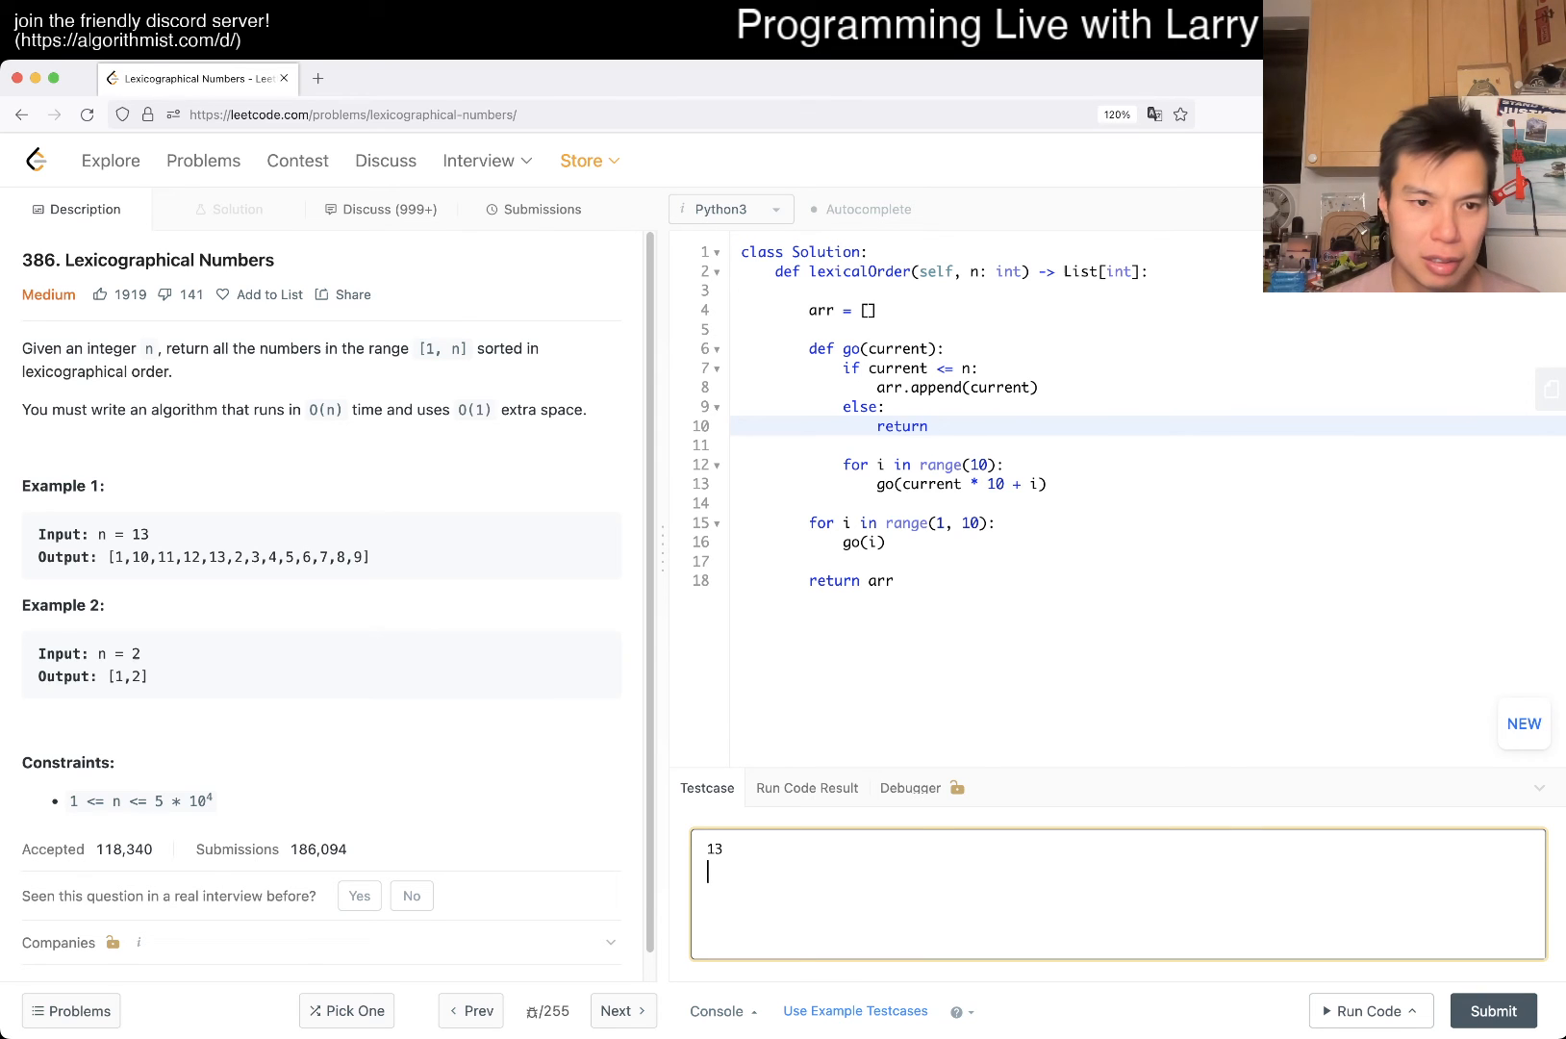
type("2")
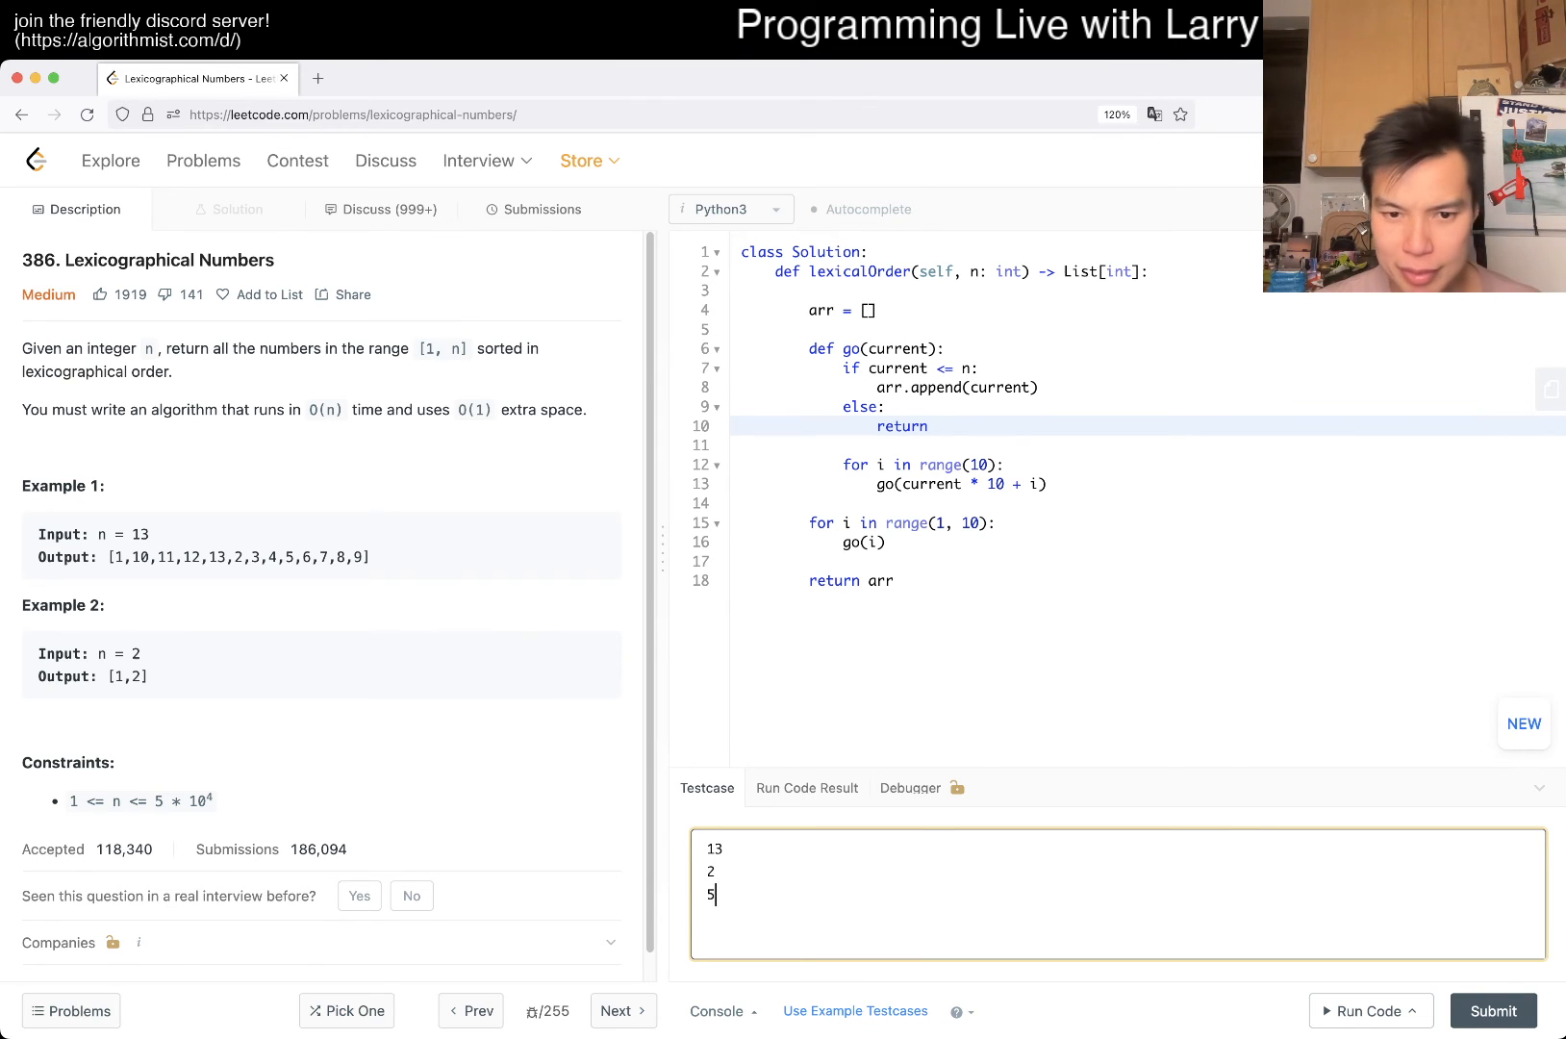
type("0000")
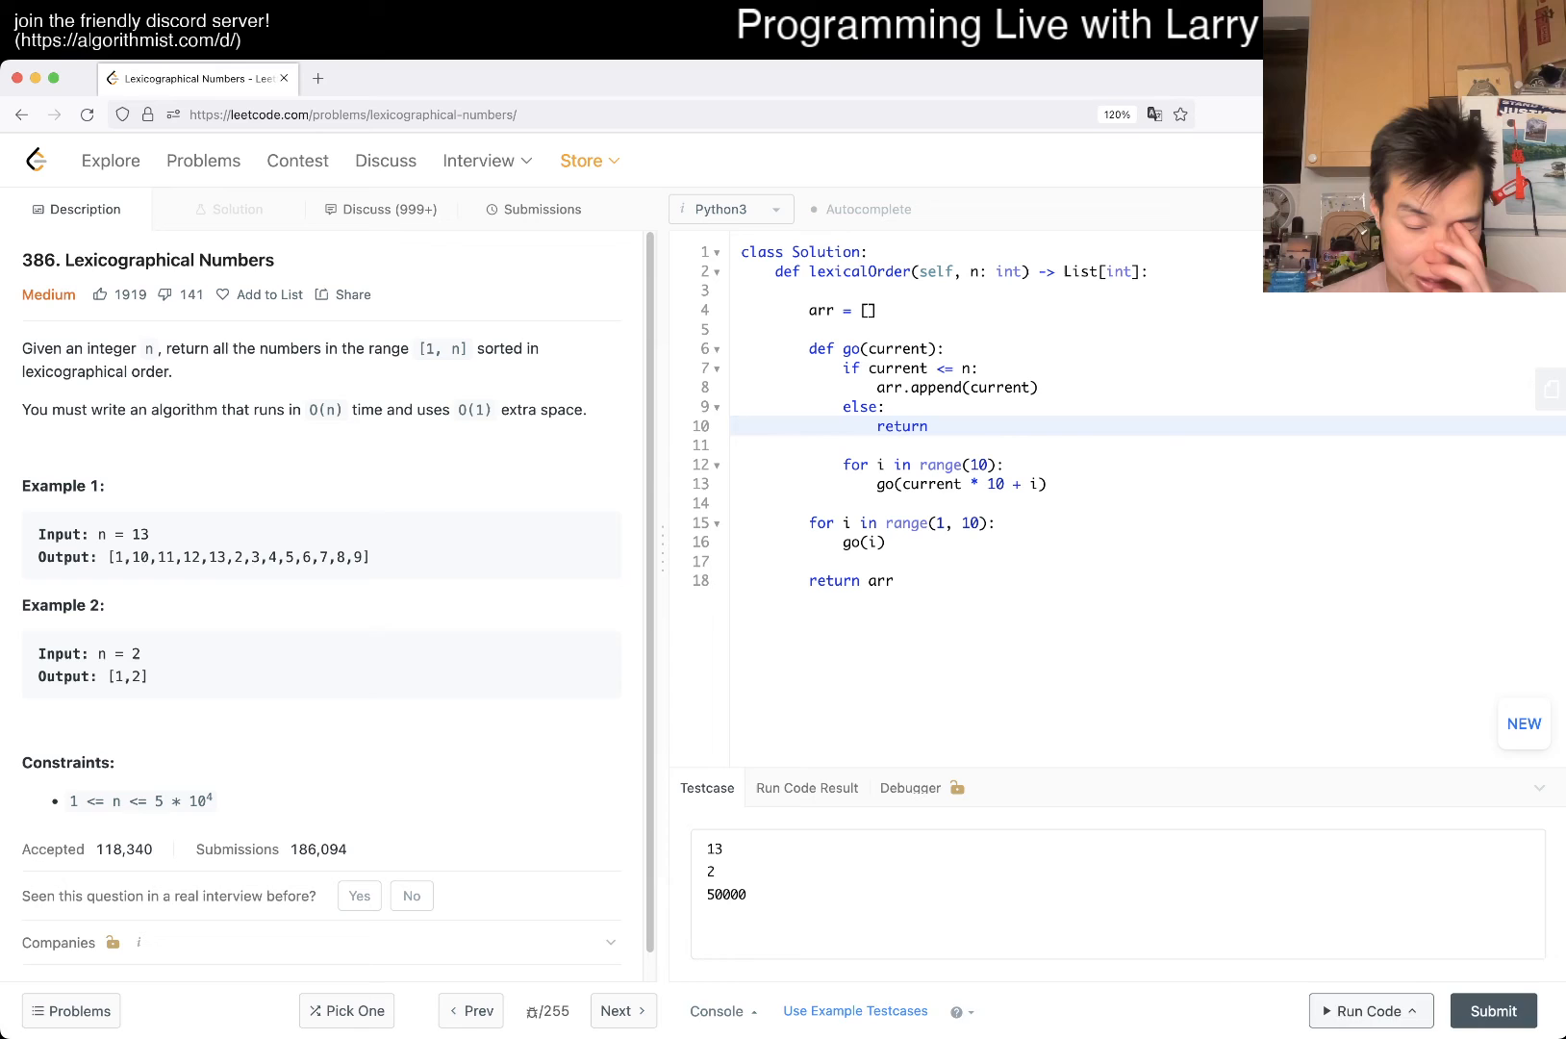
left_click(1364, 1010)
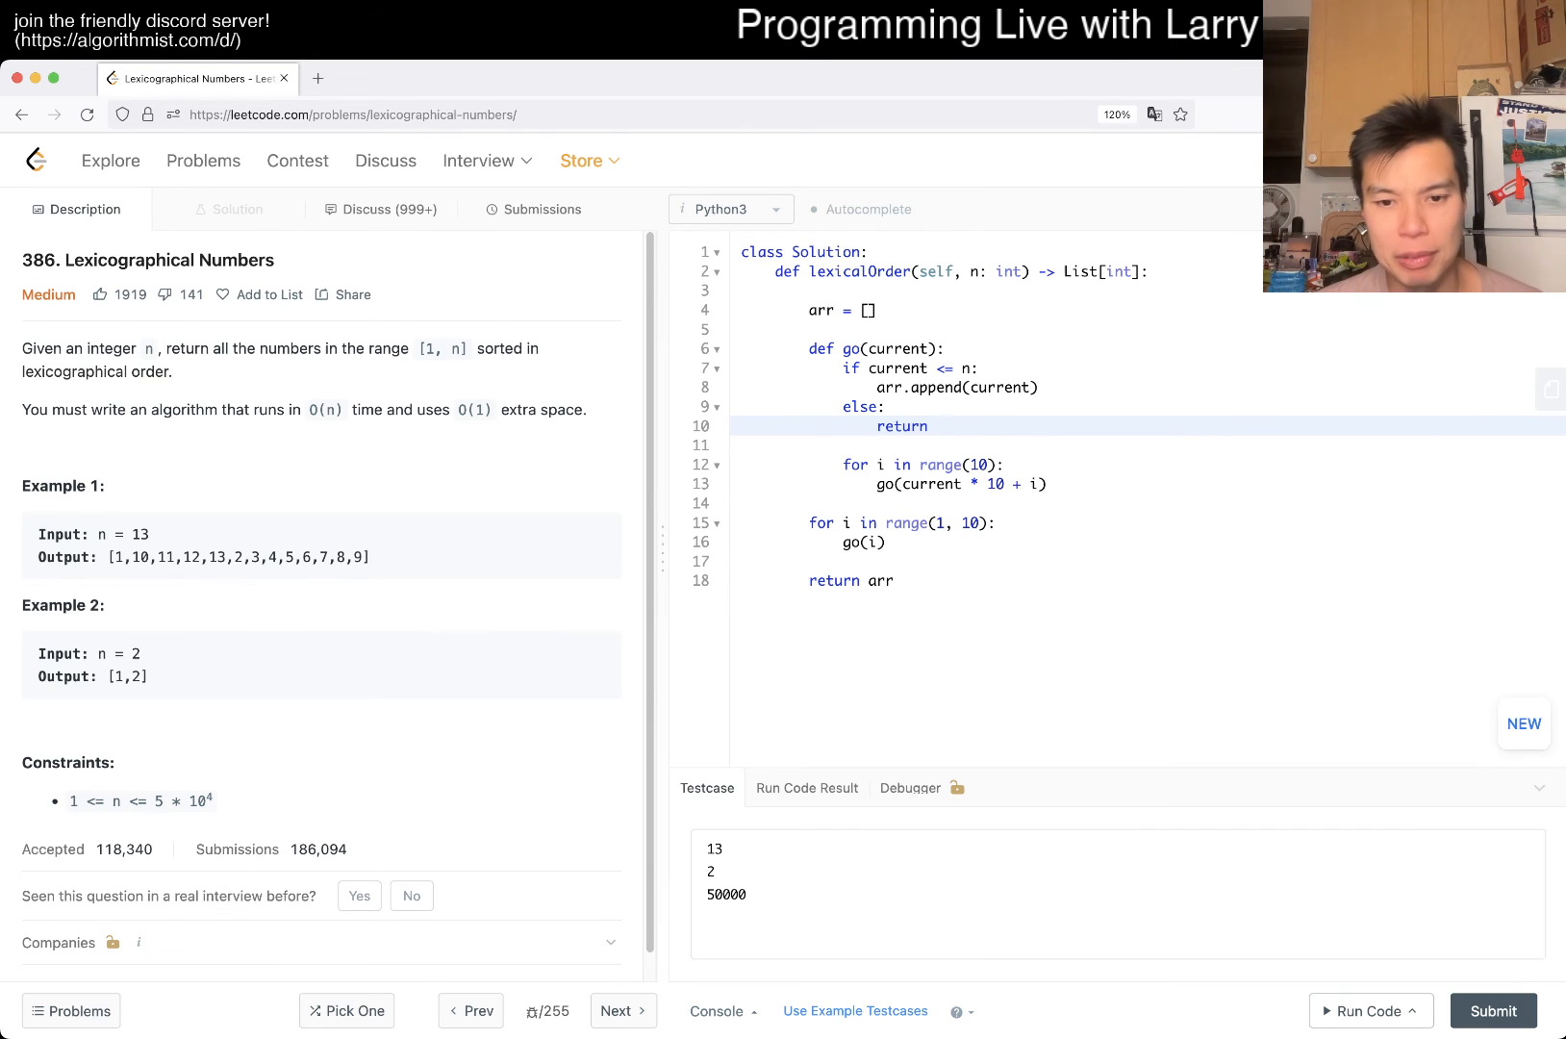
Submit the solution, getting Accepted at 145 ms and 24.8 MB, then review Description and Submissions.
left_click(1364, 1010)
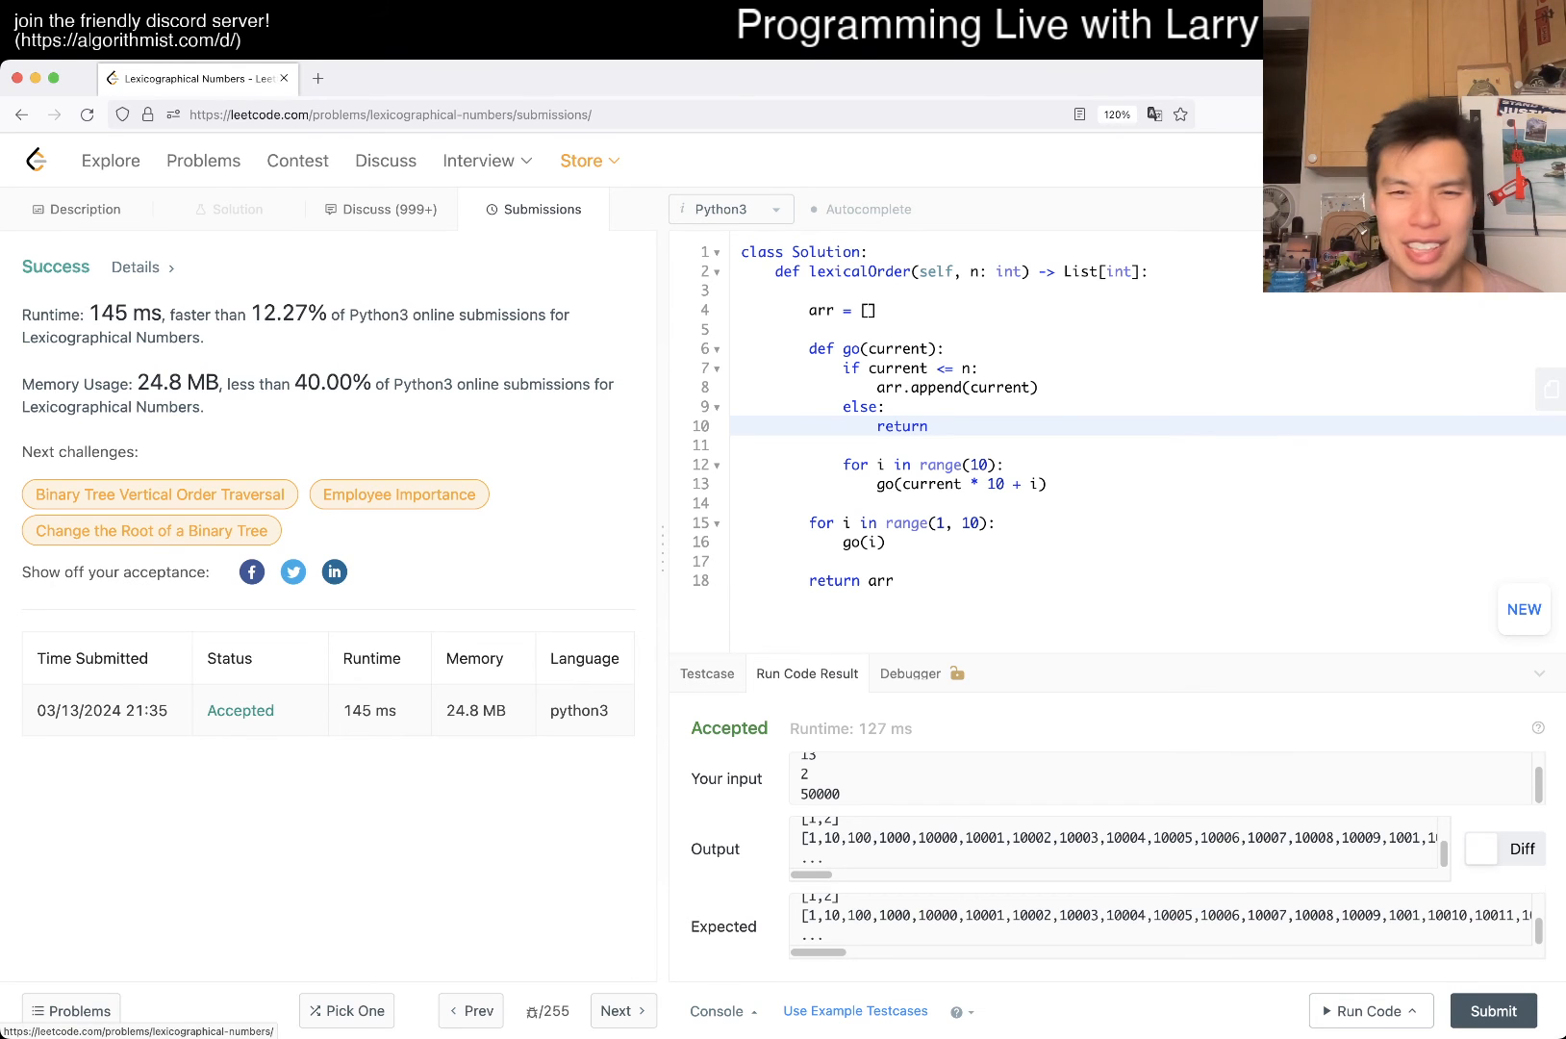
left_click(75, 209)
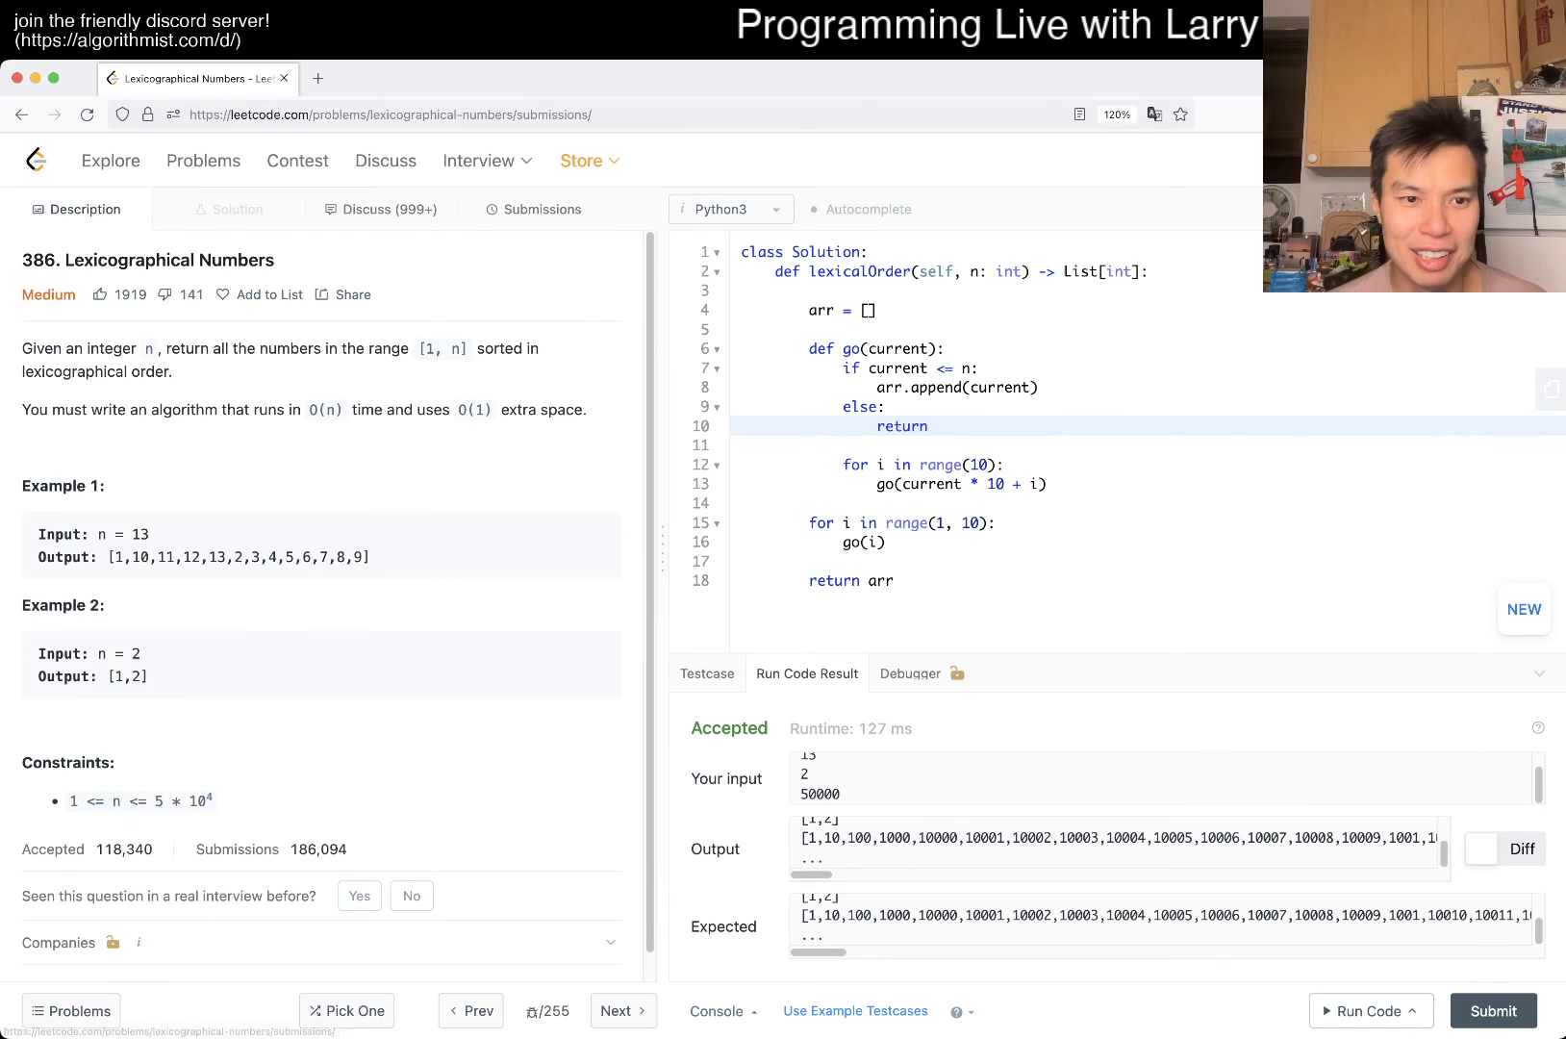
left_click(543, 209)
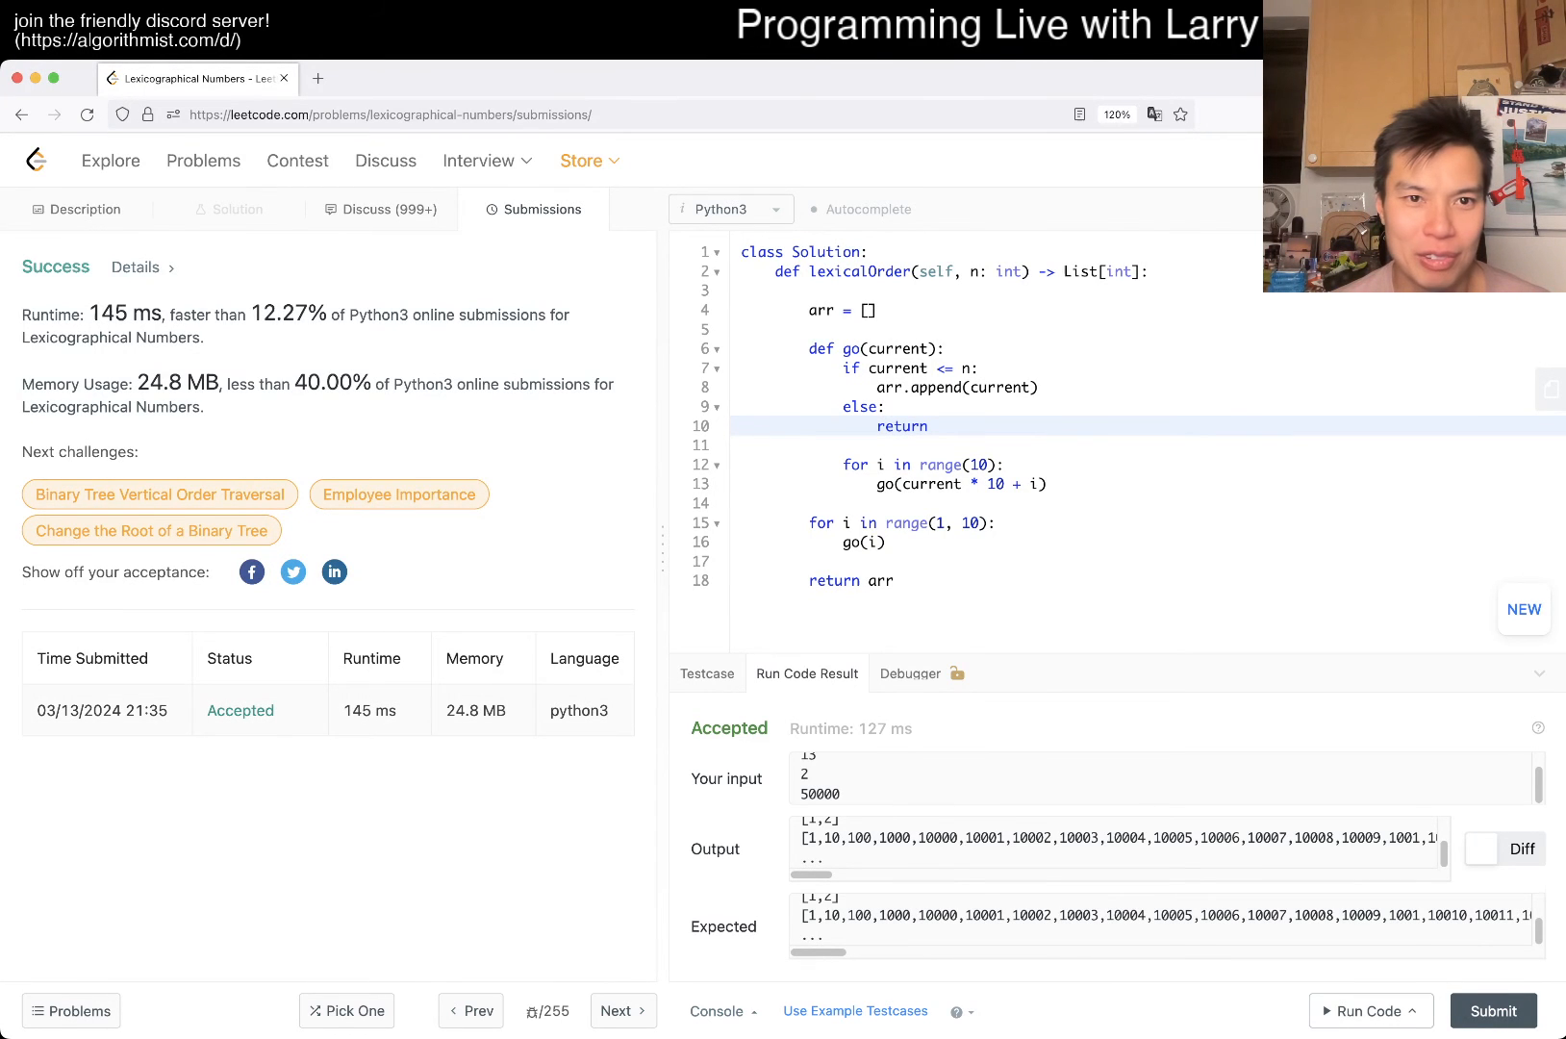
left_click(77, 210)
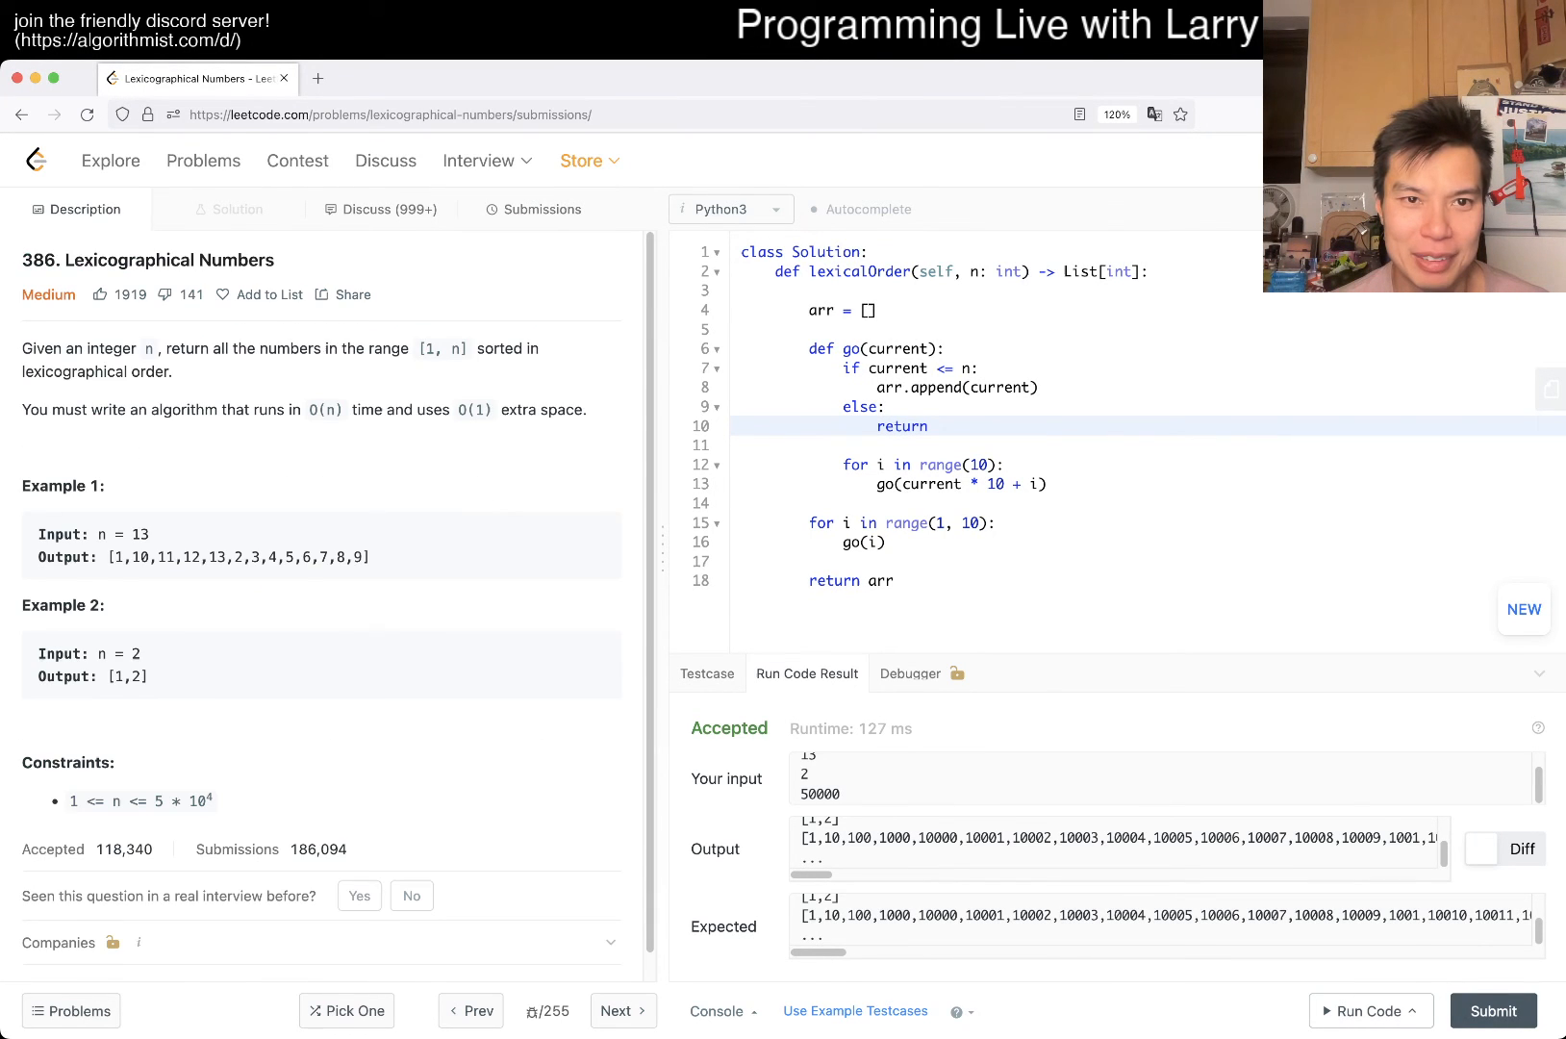